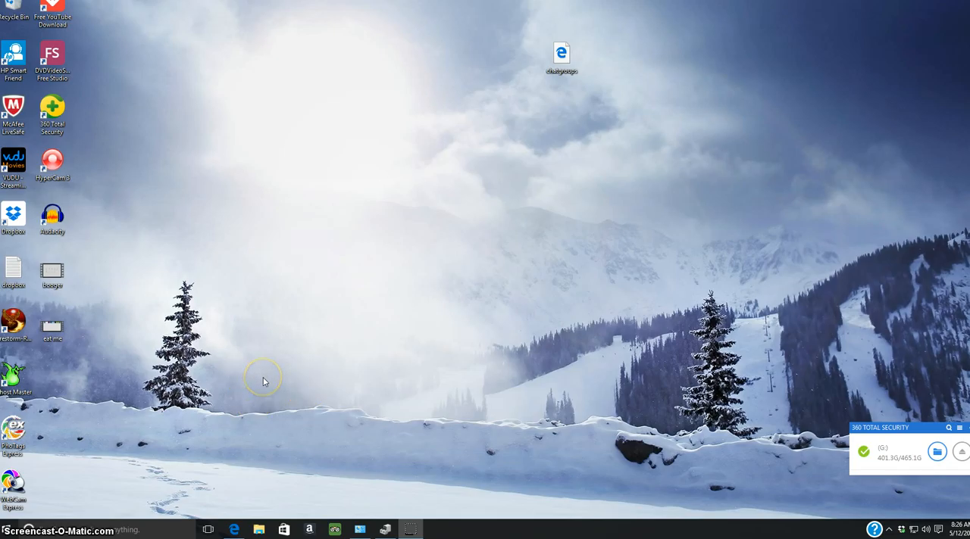
{"action": "mouse_move", "coordinate": [309, 449]}
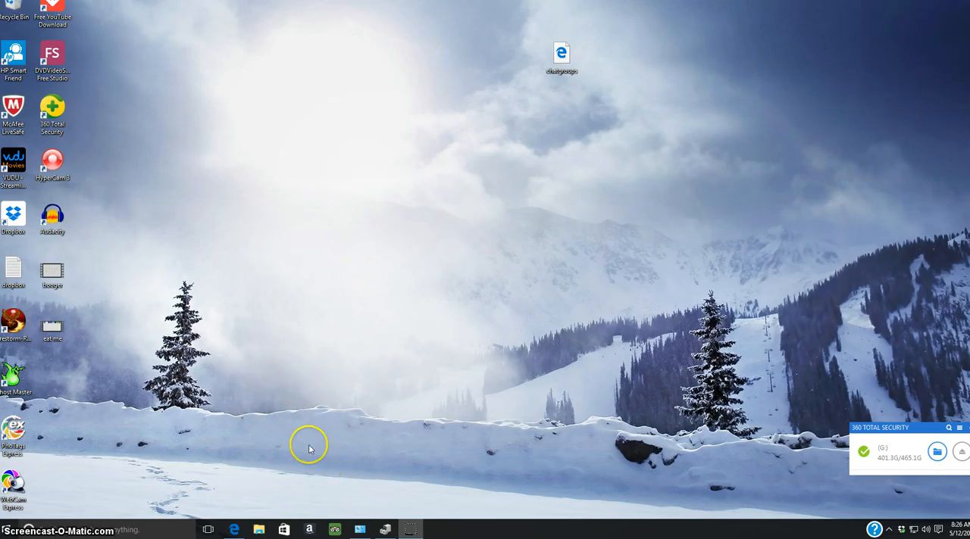
{"action": "mouse_move", "coordinate": [322, 433]}
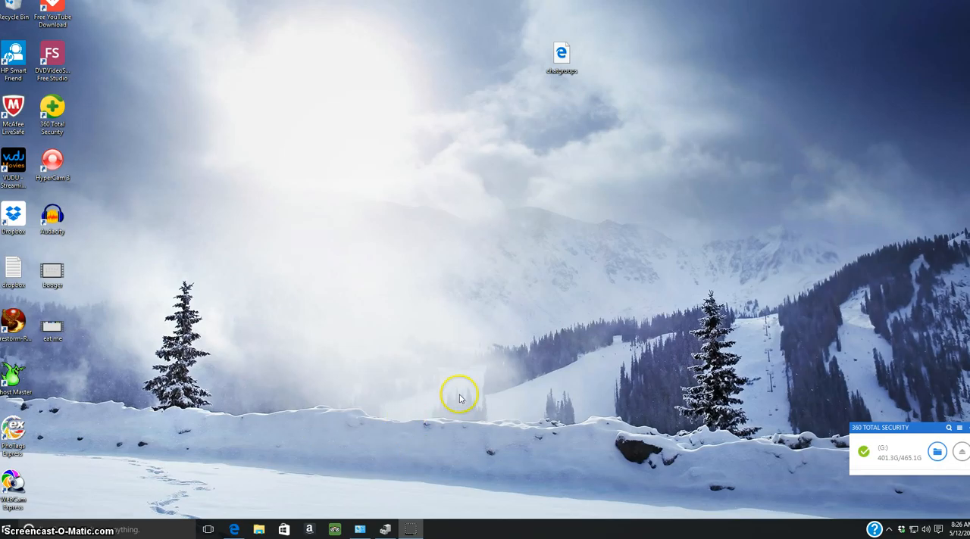
{"action": "mouse_move", "coordinate": [434, 405]}
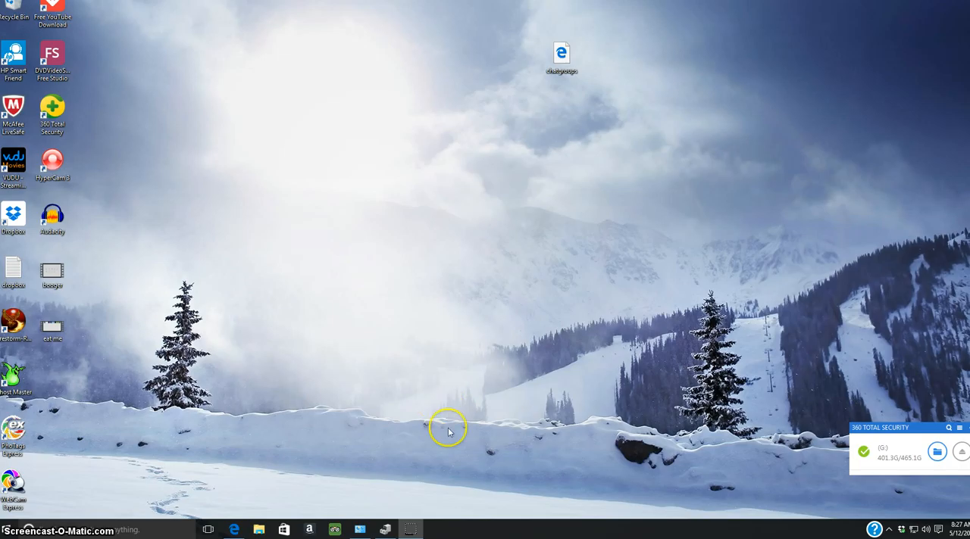
{"action": "mouse_move", "coordinate": [457, 457]}
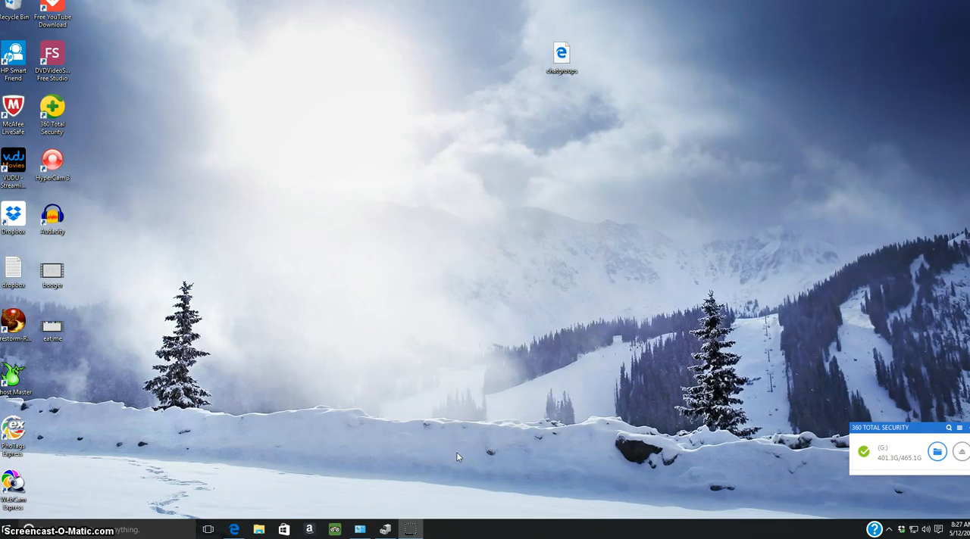
{"action": "mouse_move", "coordinate": [434, 374]}
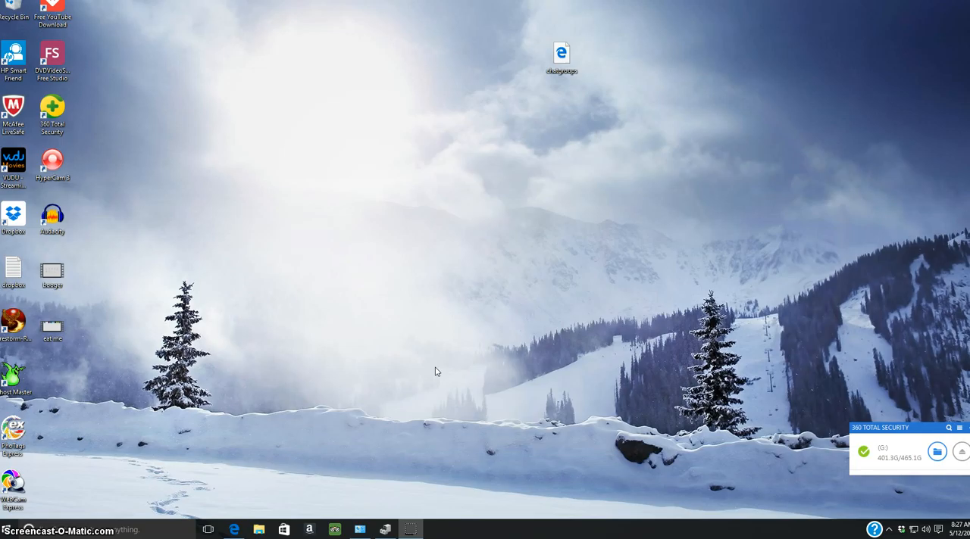
Open the Start menu showing the most-used apps beside the live tiles.
{"action": "left_click", "coordinate": [462, 385]}
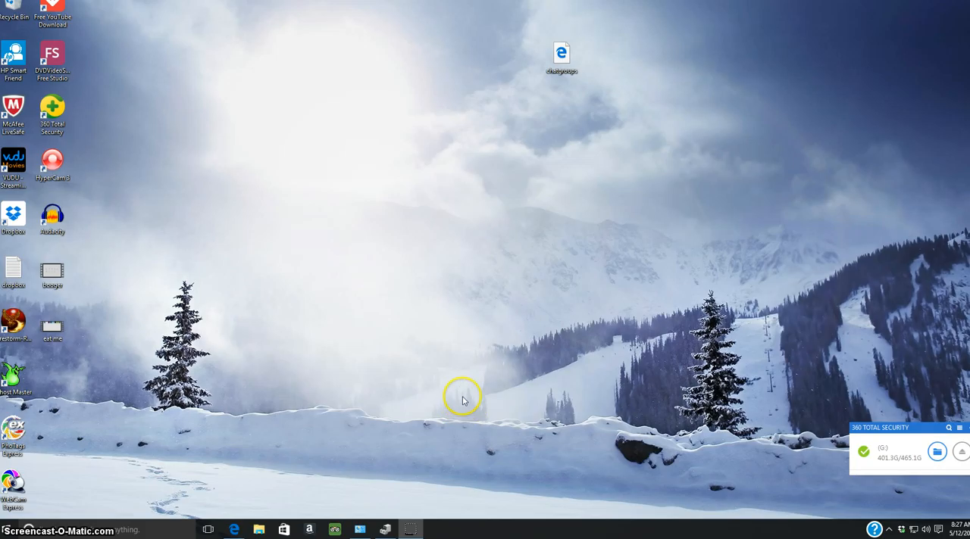
{"action": "mouse_move", "coordinate": [492, 409]}
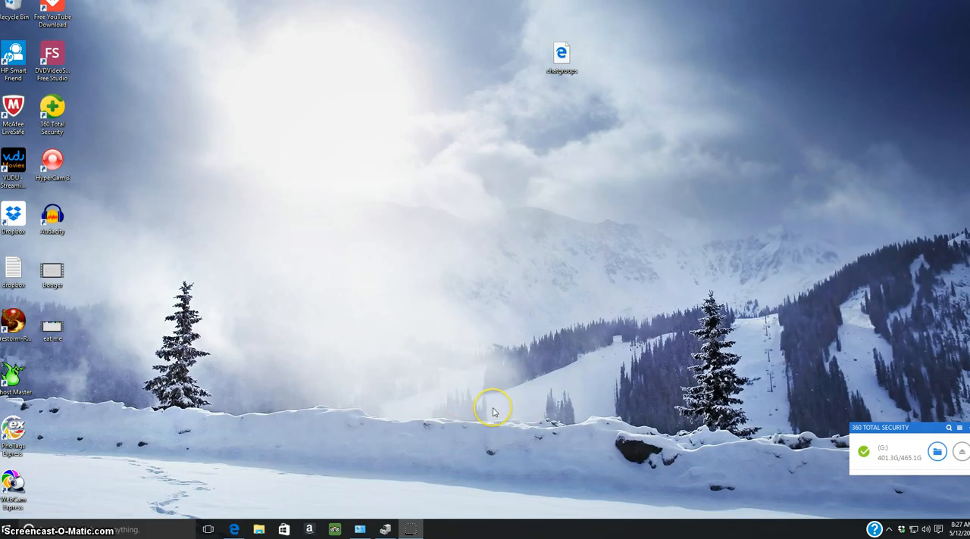
{"action": "mouse_move", "coordinate": [495, 423]}
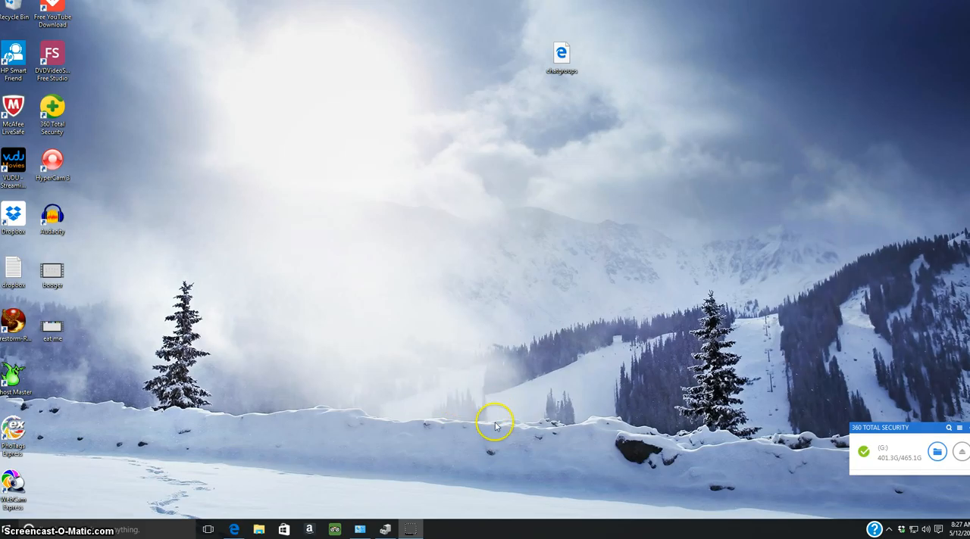
{"action": "mouse_move", "coordinate": [505, 434]}
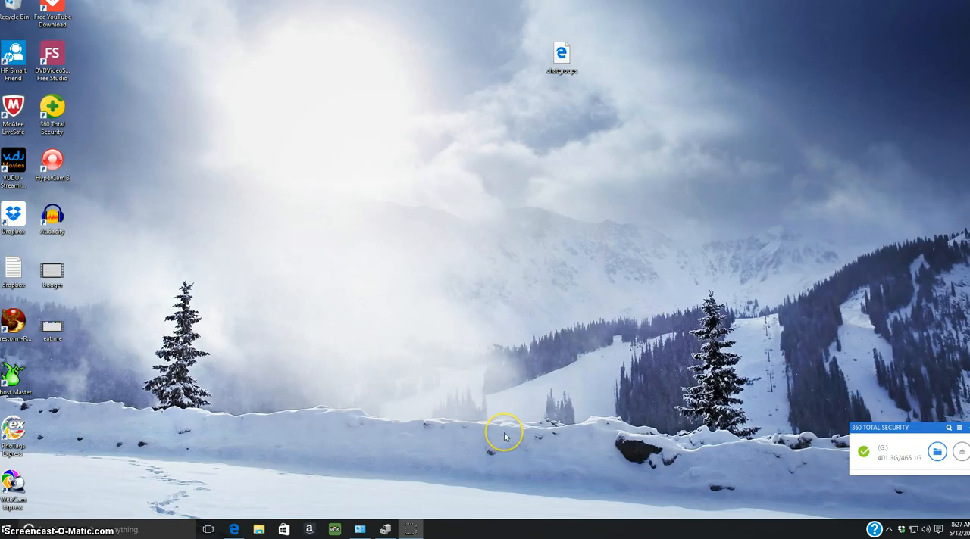
{"action": "mouse_move", "coordinate": [470, 440]}
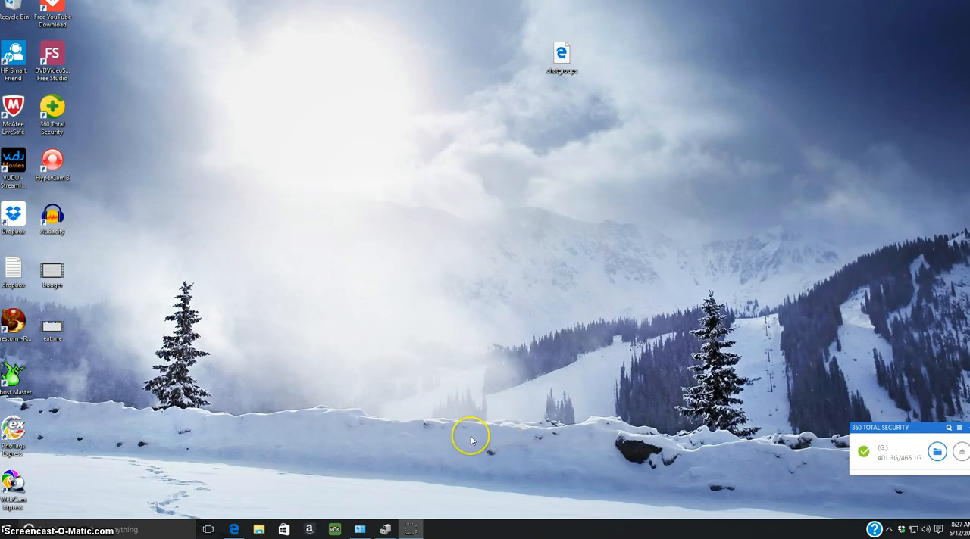
{"action": "mouse_move", "coordinate": [359, 386]}
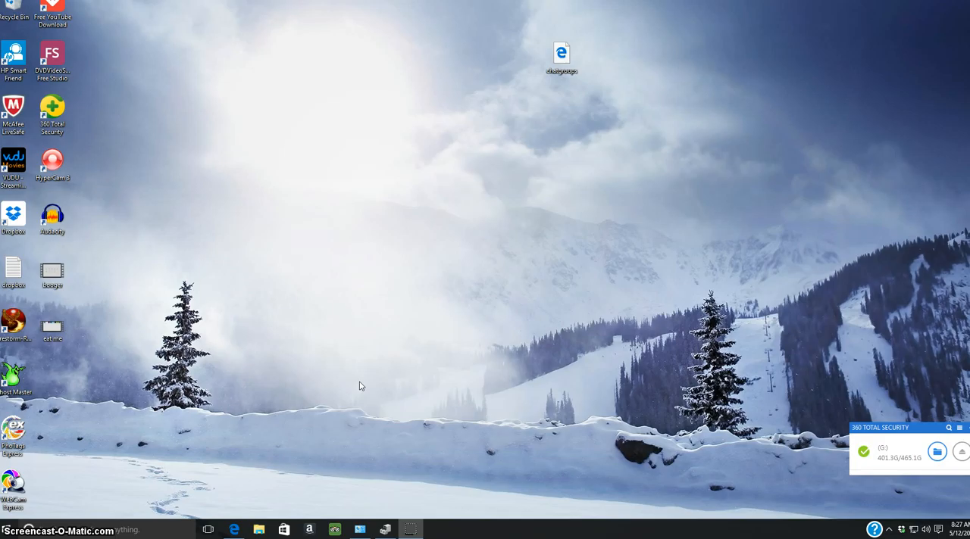
{"action": "mouse_move", "coordinate": [415, 408]}
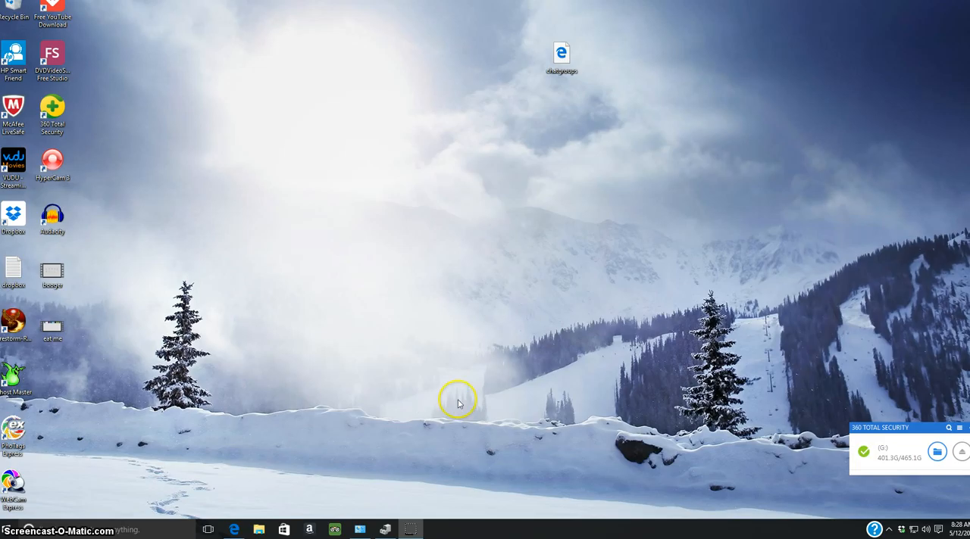
{"action": "mouse_move", "coordinate": [475, 464]}
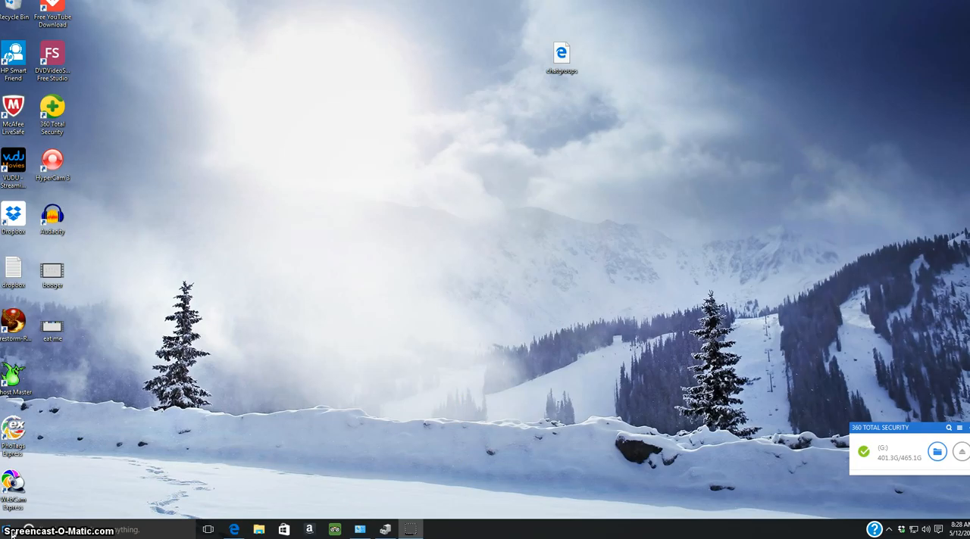
{"action": "left_click", "coordinate": [6, 530]}
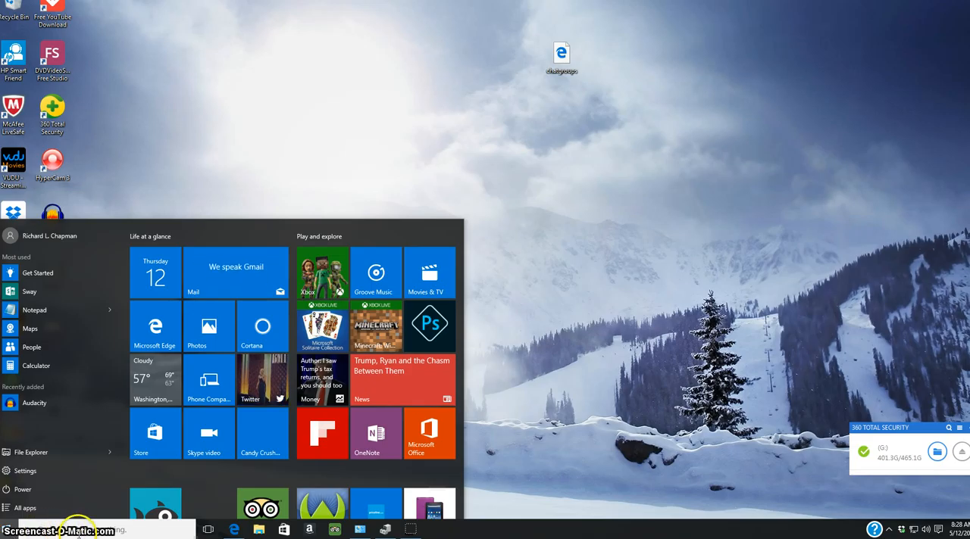
{"action": "mouse_move", "coordinate": [111, 360]}
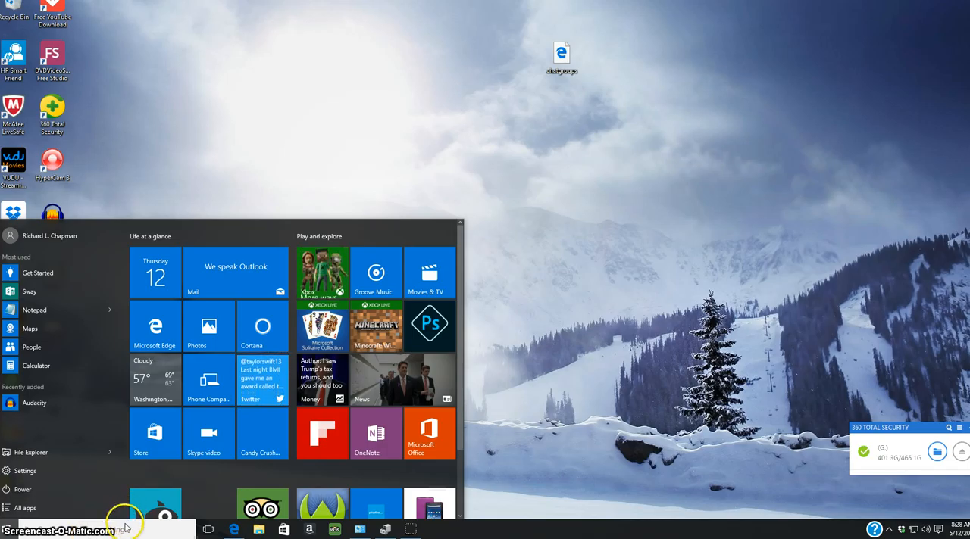
Open Control Panel from the Start button's power-user menu.
{"action": "right_click", "coordinate": [12, 530]}
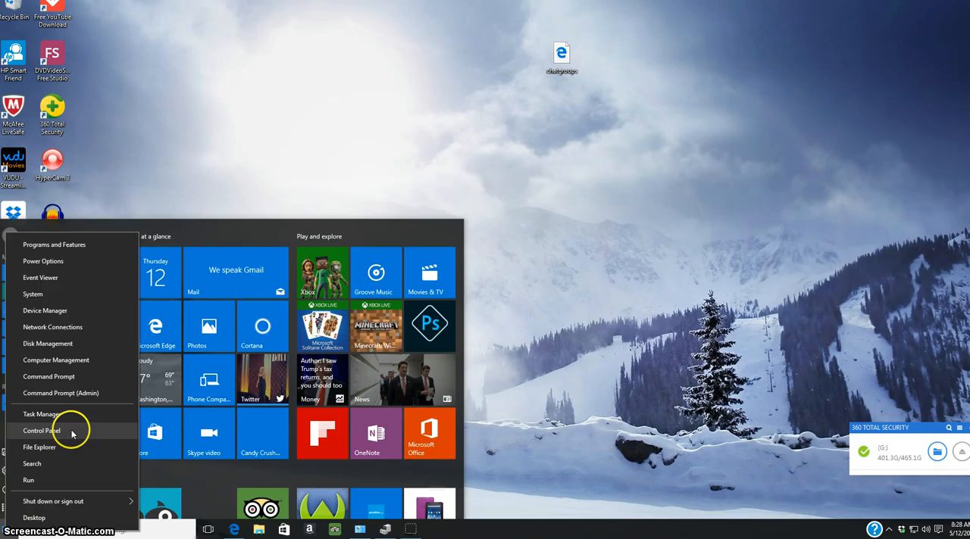
{"action": "left_click", "coordinate": [41, 430]}
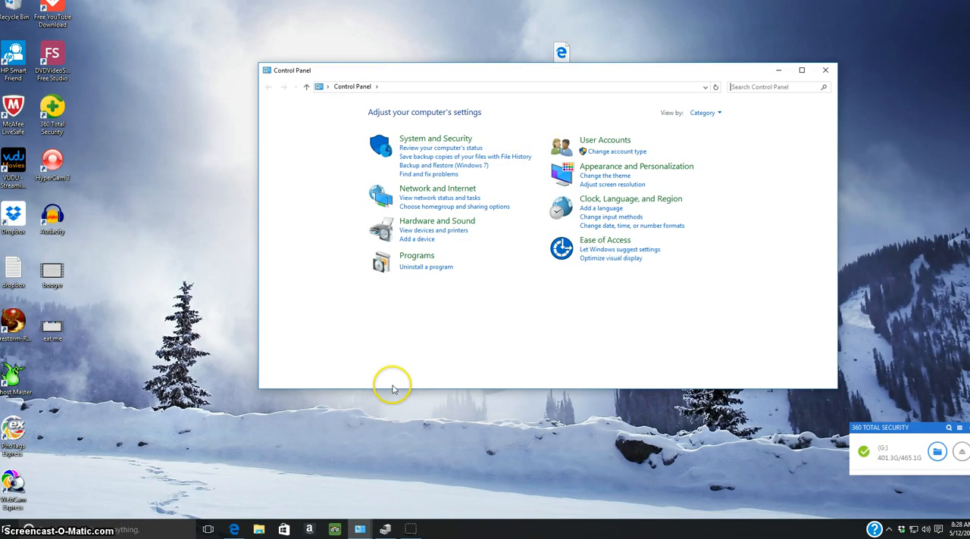
{"action": "mouse_move", "coordinate": [413, 427]}
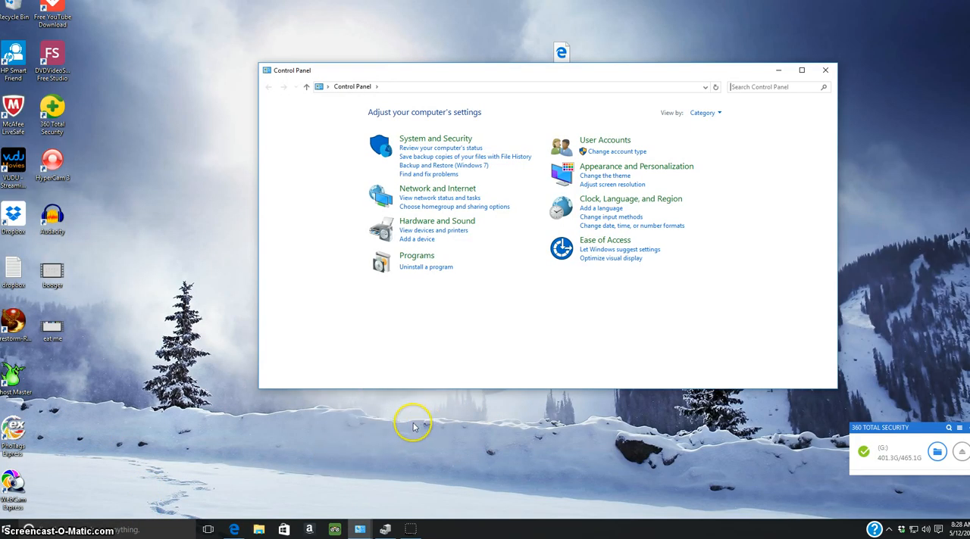
{"action": "mouse_move", "coordinate": [413, 439]}
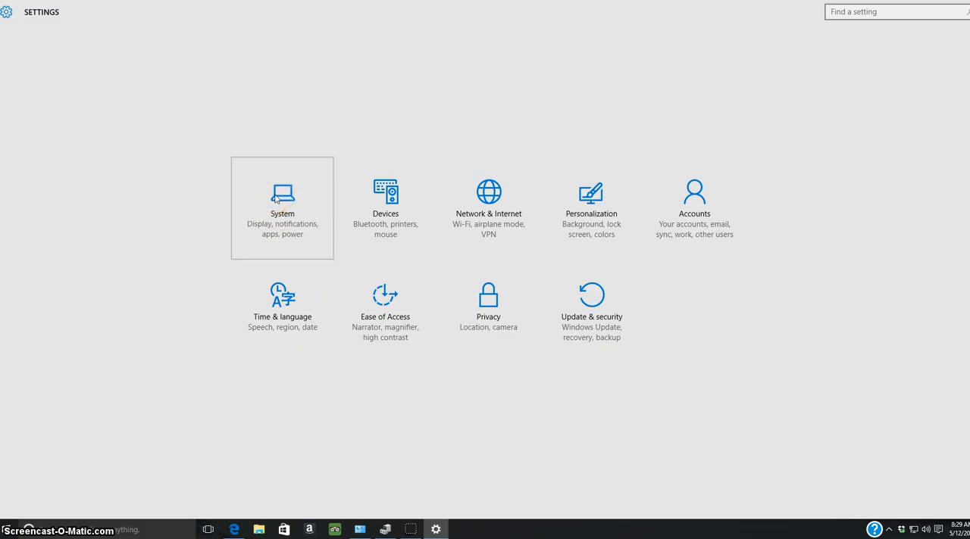
Open the System section of Windows Settings.
{"action": "left_click", "coordinate": [282, 204]}
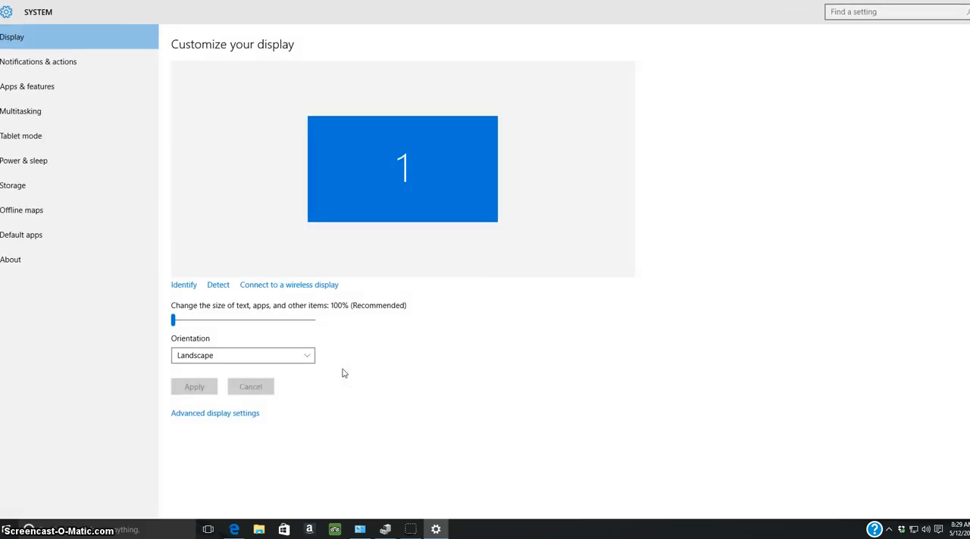
{"action": "mouse_move", "coordinate": [74, 61]}
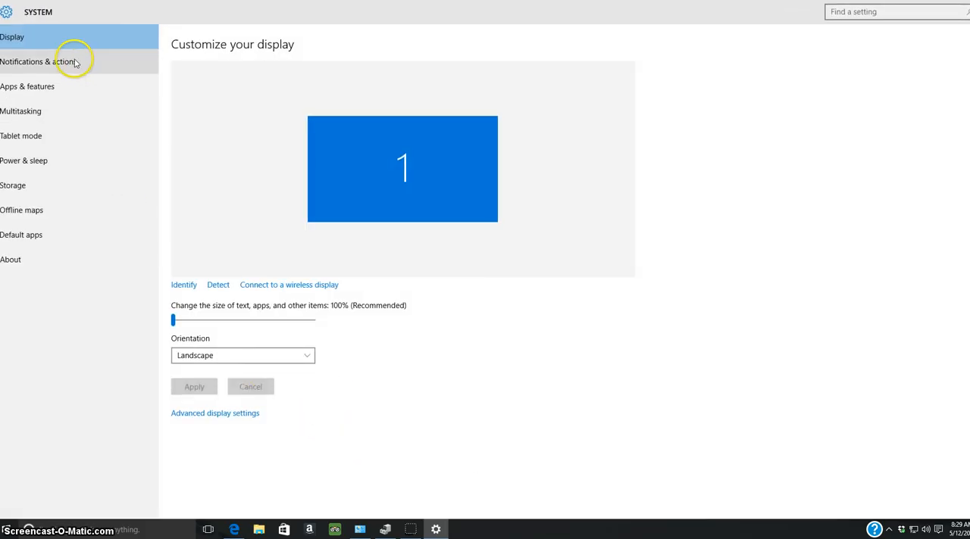
{"action": "mouse_move", "coordinate": [38, 111]}
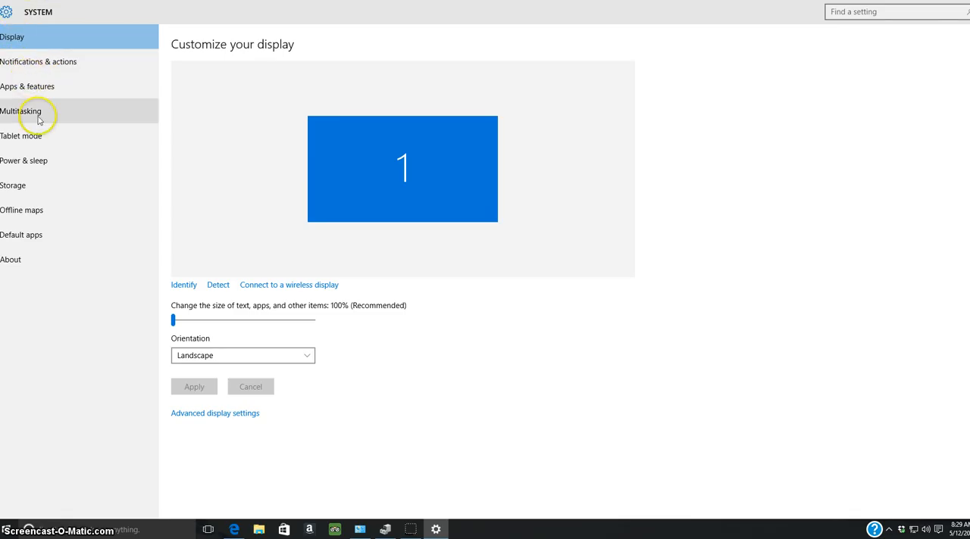
{"action": "mouse_move", "coordinate": [267, 205]}
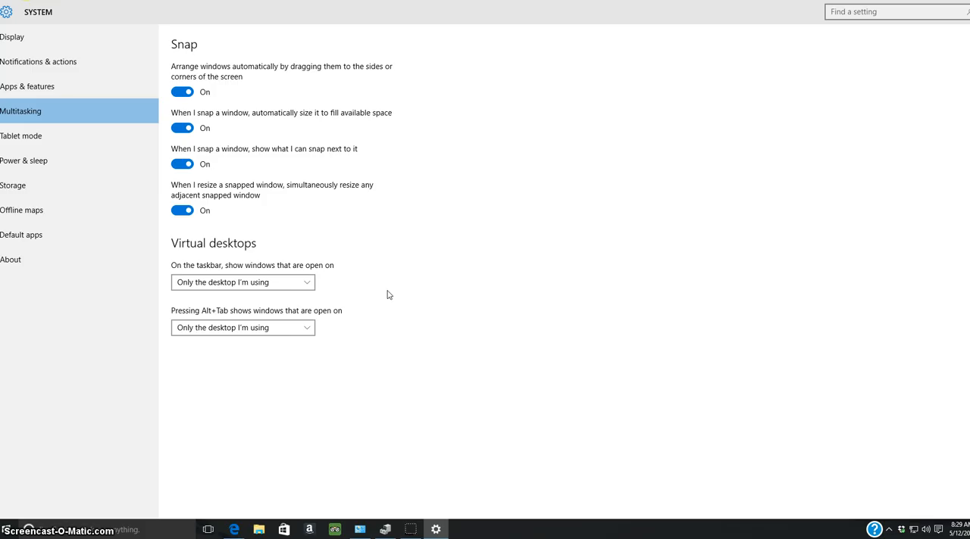
{"action": "mouse_move", "coordinate": [53, 160]}
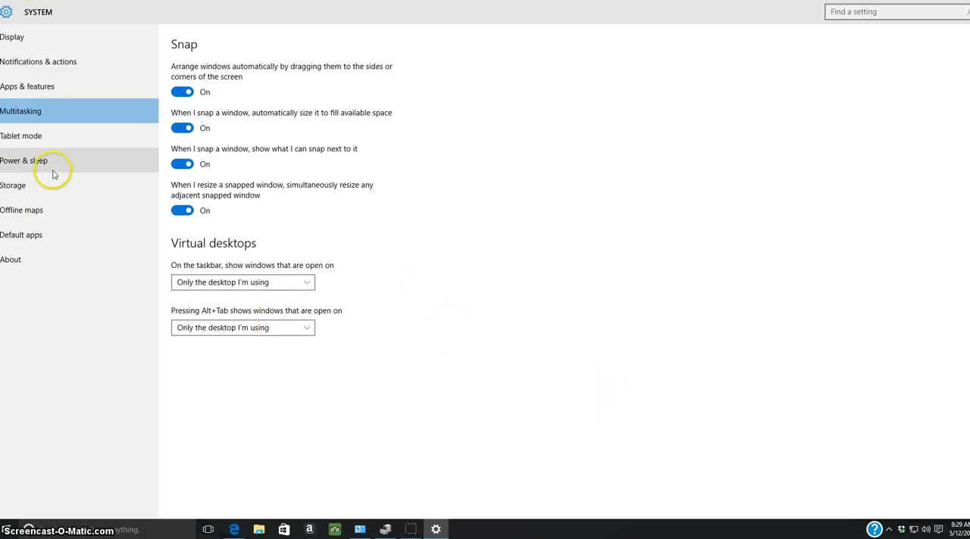
{"action": "mouse_move", "coordinate": [47, 165]}
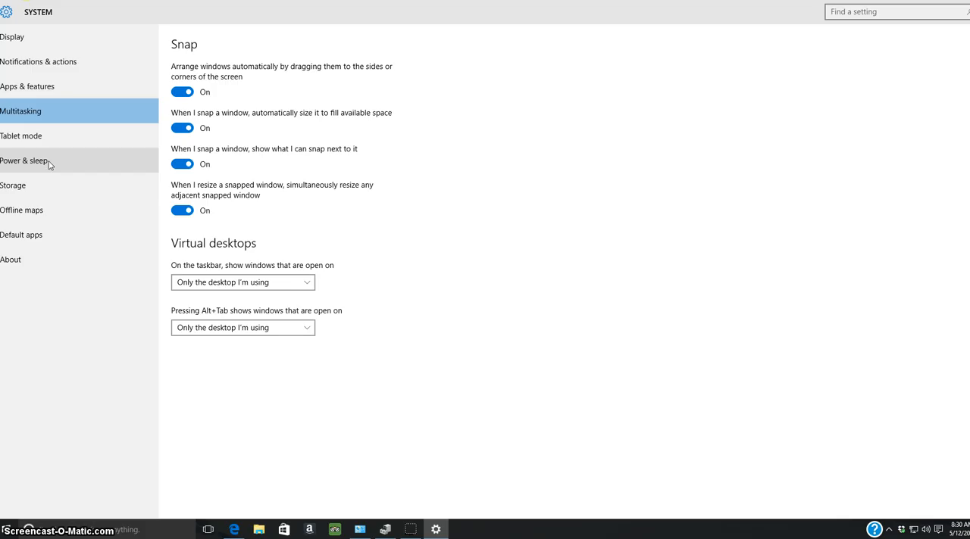
{"action": "mouse_move", "coordinate": [117, 318]}
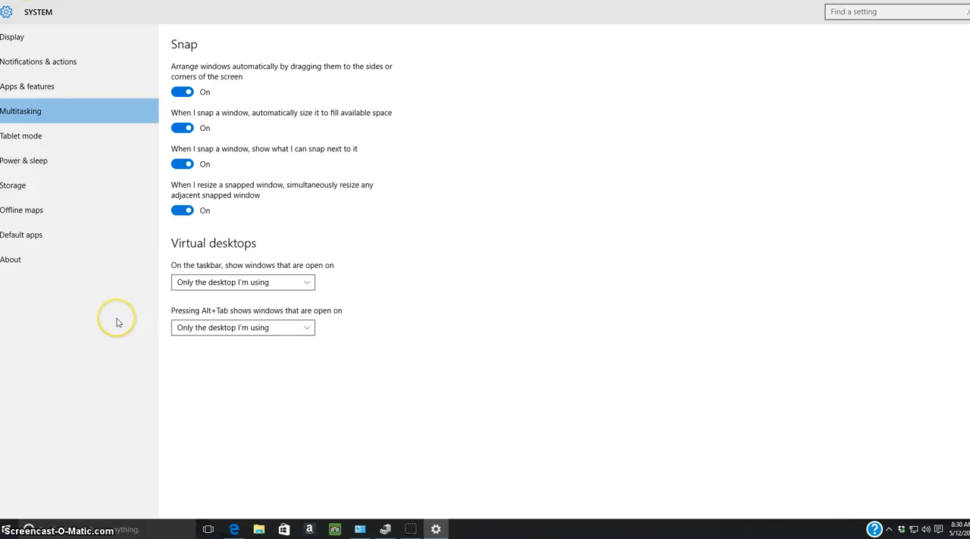
{"action": "mouse_move", "coordinate": [76, 321]}
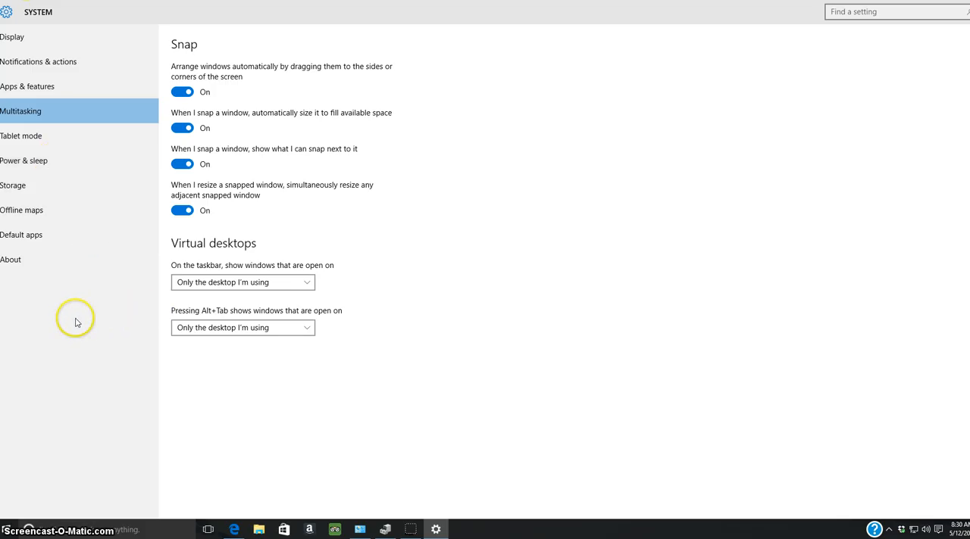
{"action": "mouse_move", "coordinate": [115, 272]}
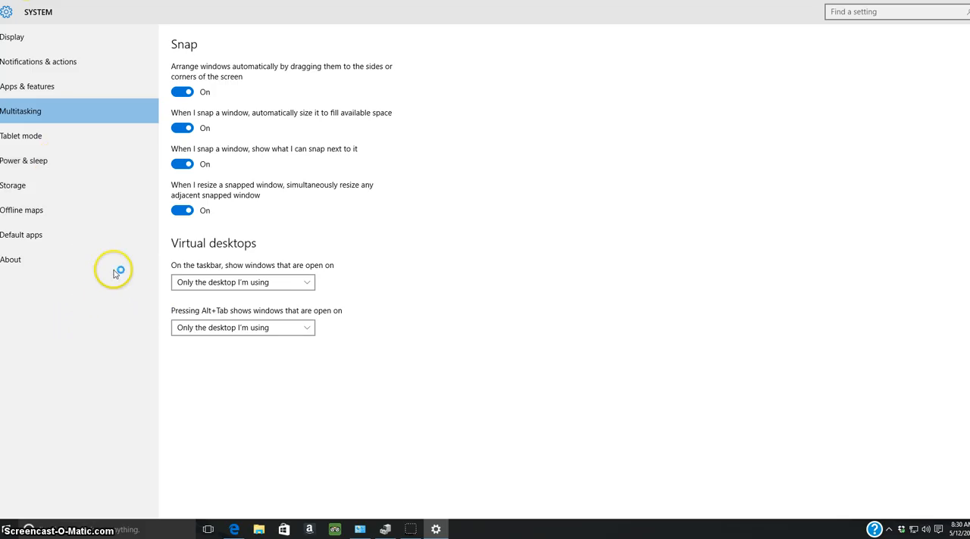
{"action": "mouse_move", "coordinate": [115, 272]}
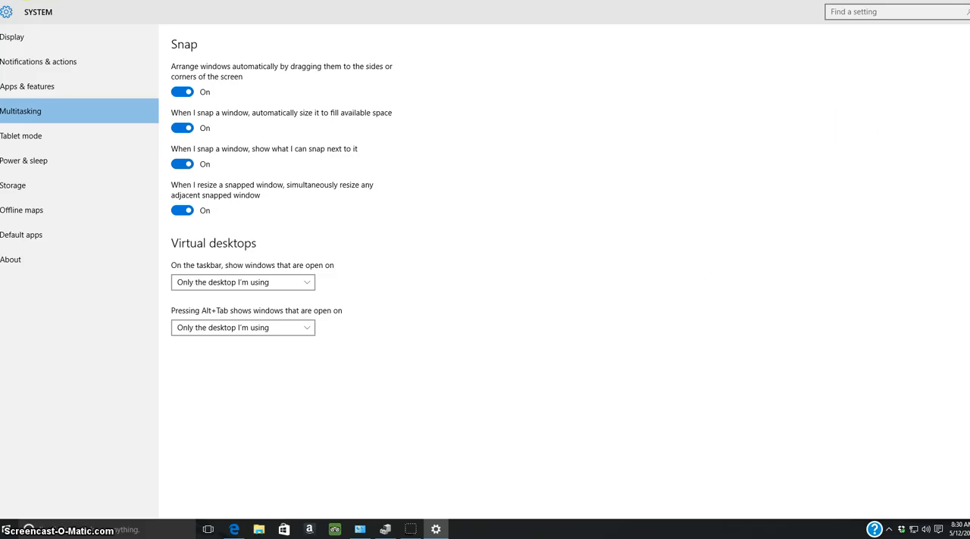
{"action": "mouse_move", "coordinate": [213, 200]}
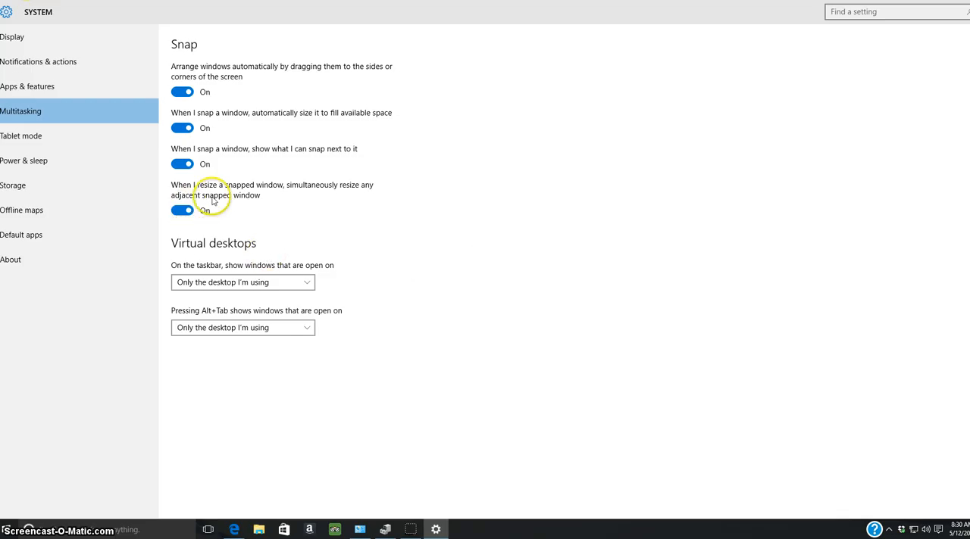
{"action": "mouse_move", "coordinate": [167, 27]}
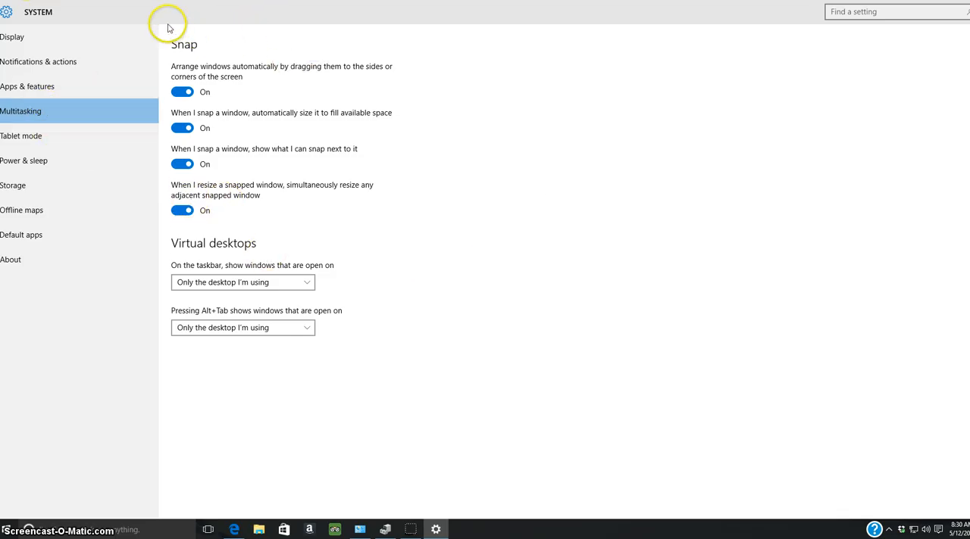
{"action": "mouse_move", "coordinate": [681, 211]}
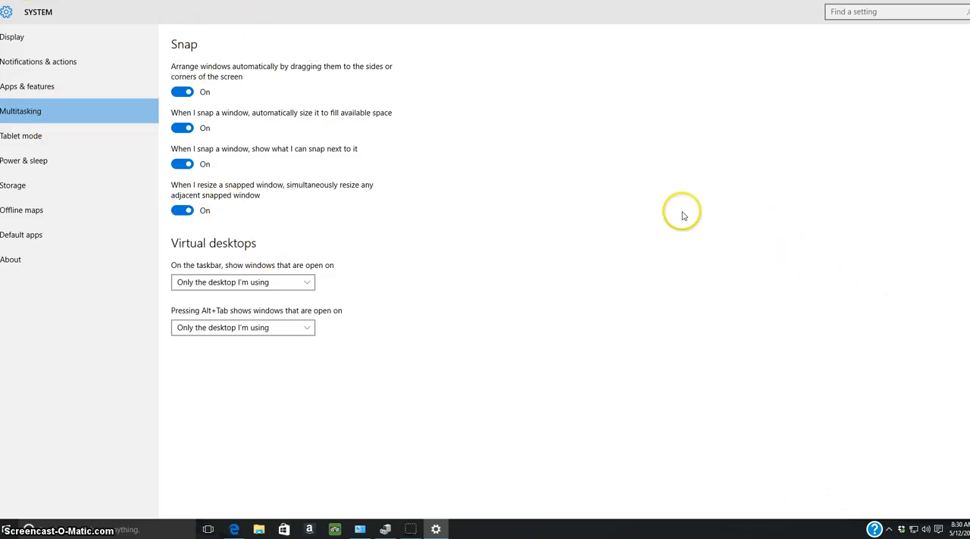
{"action": "mouse_move", "coordinate": [681, 211]}
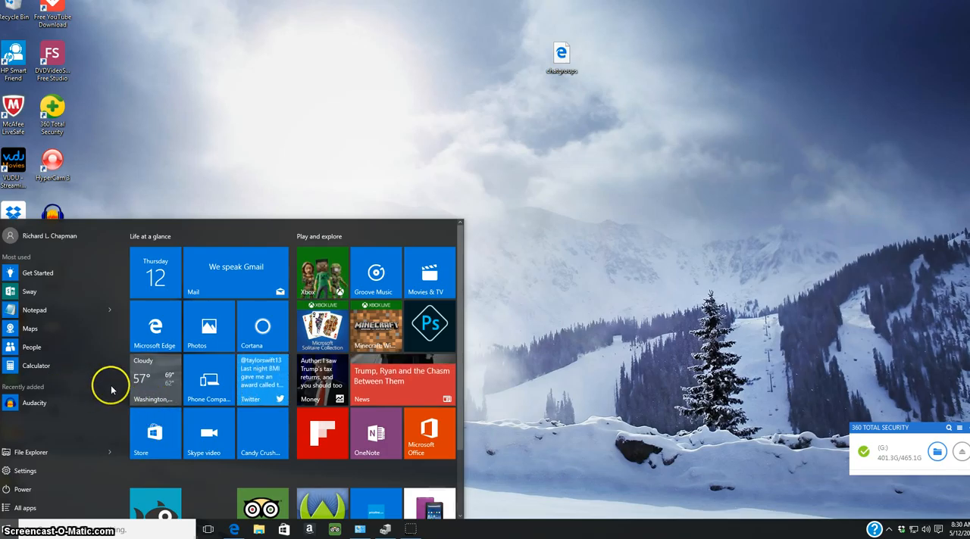
{"action": "mouse_move", "coordinate": [25, 470]}
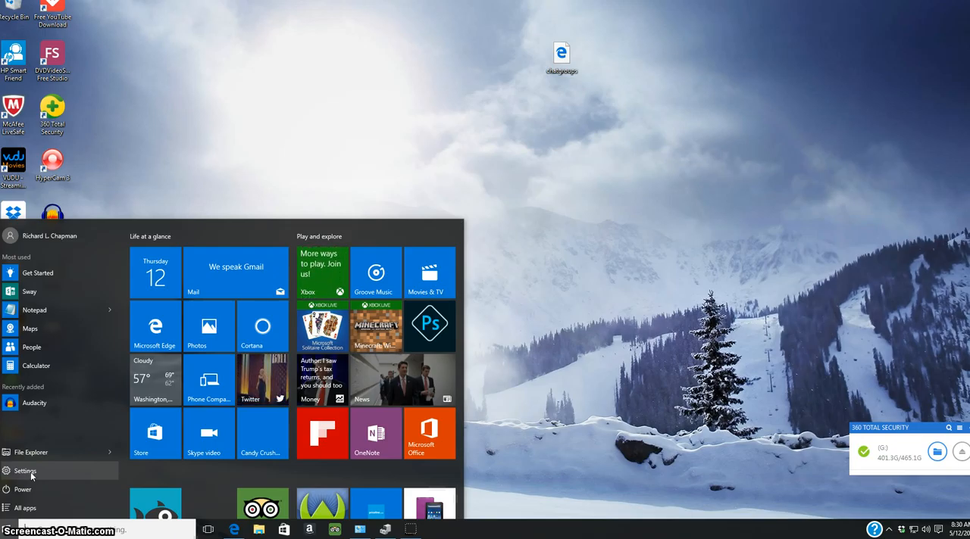
Show the full alphabetical app list and scroll down to the W entries.
{"action": "left_click", "coordinate": [25, 507]}
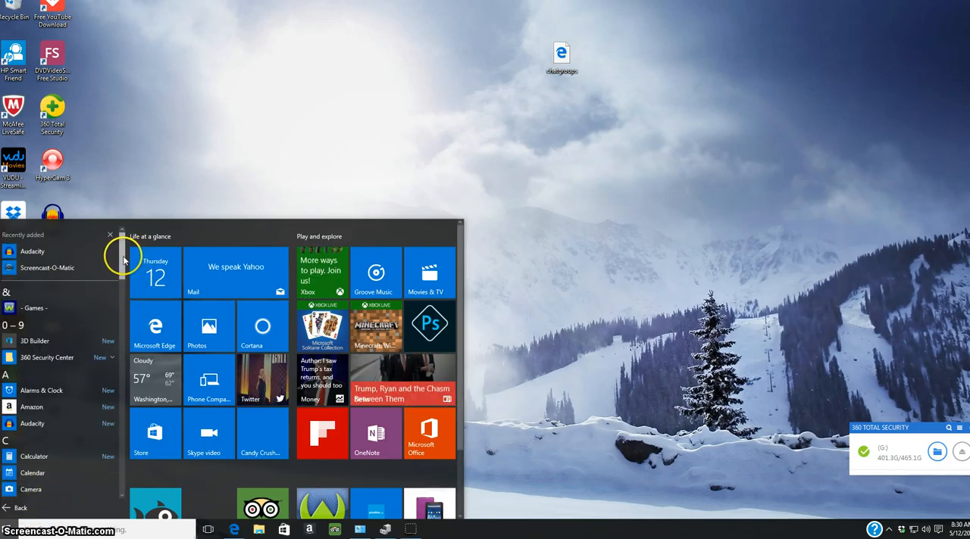
{"action": "scroll", "scroll_direction": "down", "scroll_amount": 3}
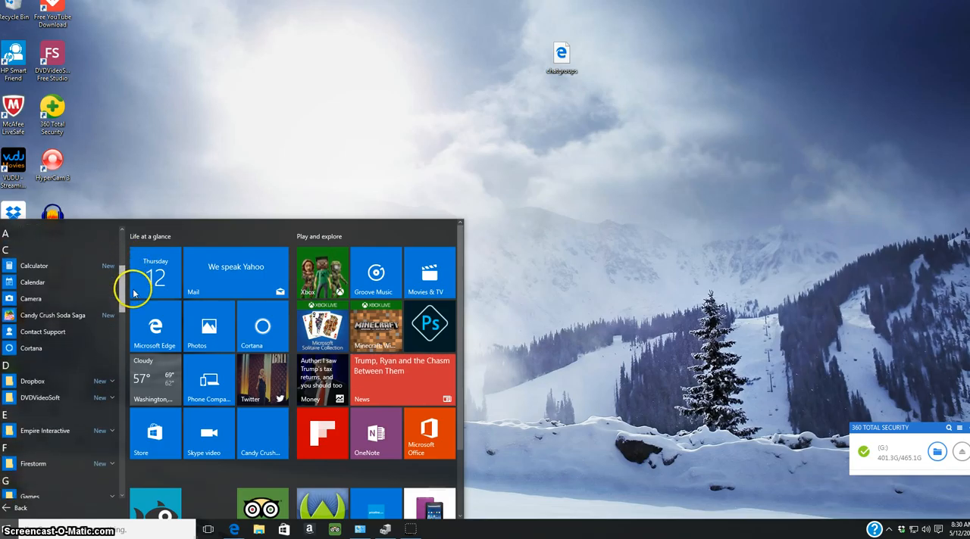
{"action": "scroll", "scroll_direction": "down", "scroll_amount": 3}
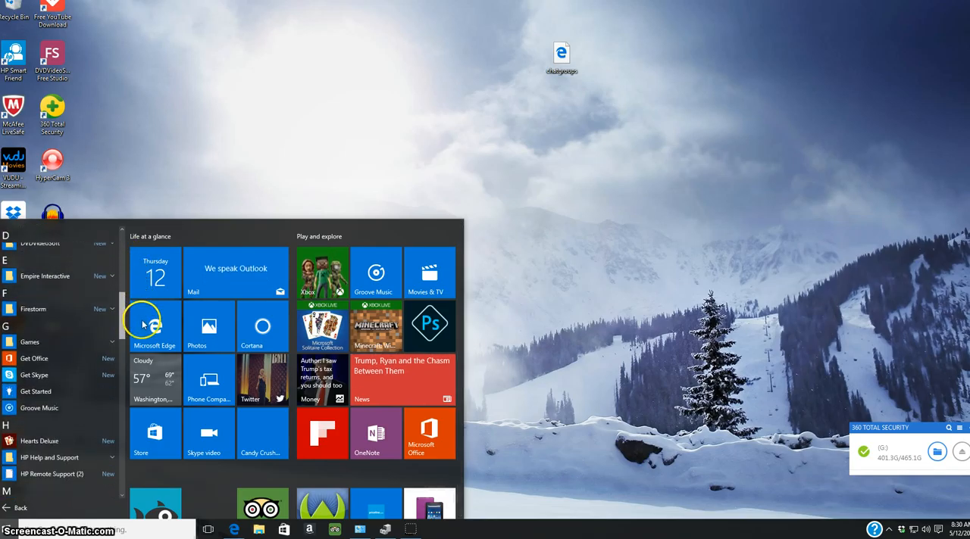
{"action": "scroll", "scroll_direction": "down", "scroll_amount": 3}
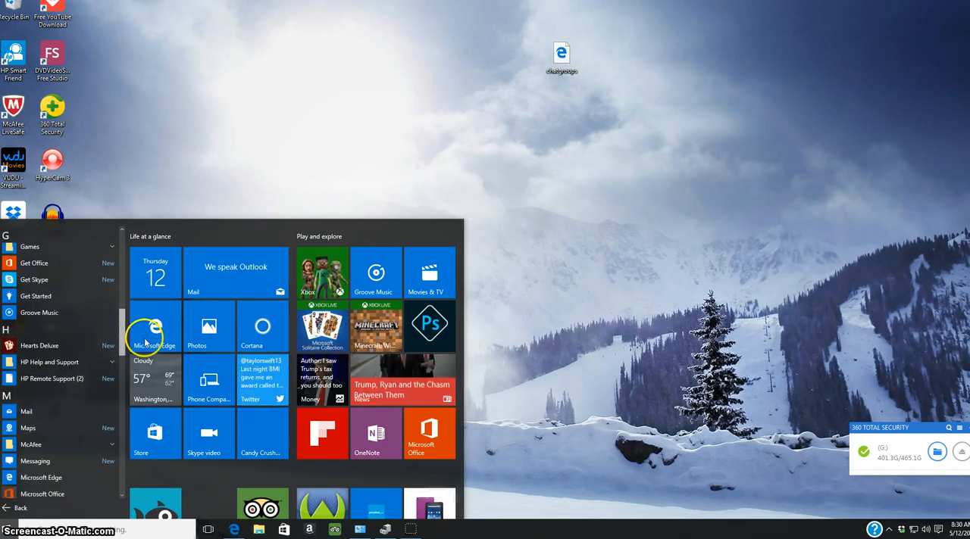
{"action": "scroll", "scroll_direction": "down", "scroll_amount": 3}
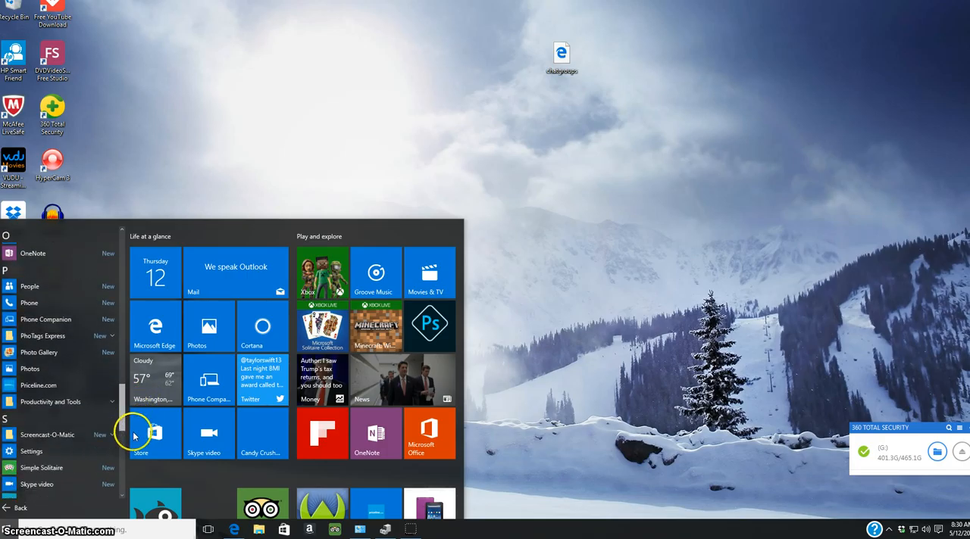
{"action": "scroll", "scroll_direction": "down", "scroll_amount": 3}
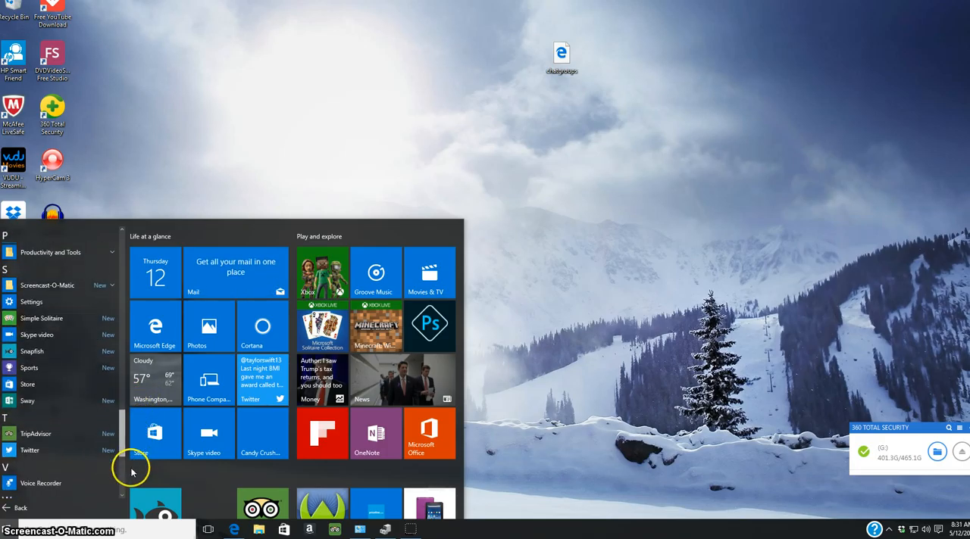
{"action": "scroll", "scroll_direction": "down", "scroll_amount": 3}
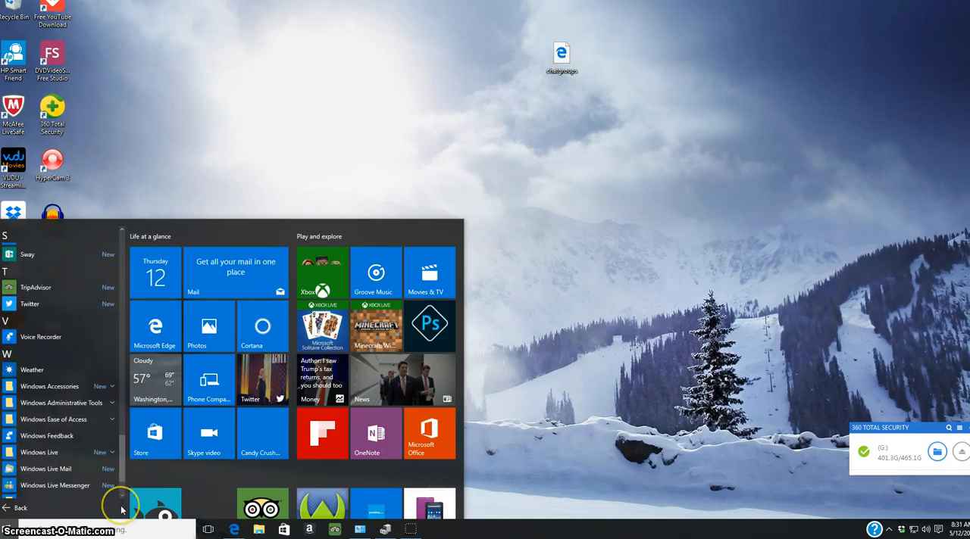
{"action": "scroll", "scroll_direction": "down", "scroll_amount": 3}
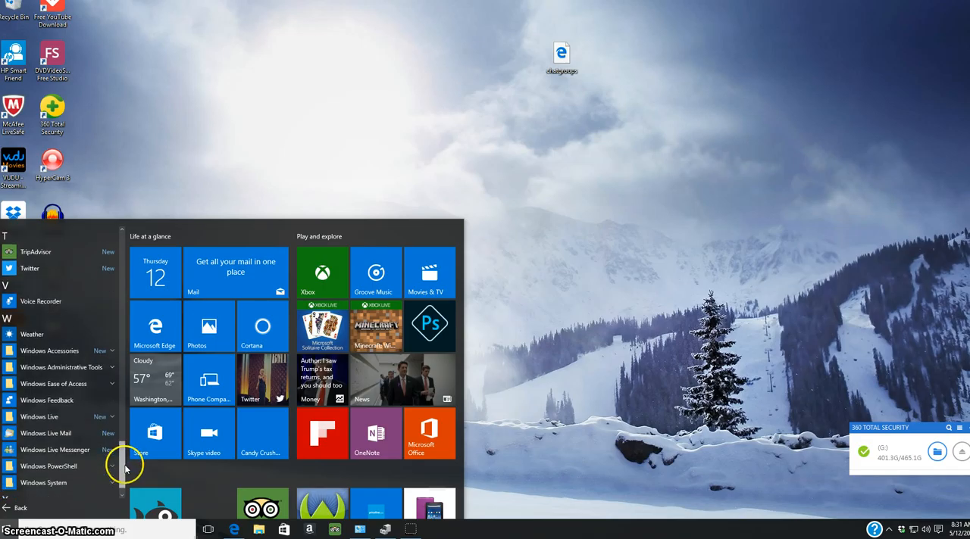
{"action": "scroll", "scroll_direction": "down", "scroll_amount": 3}
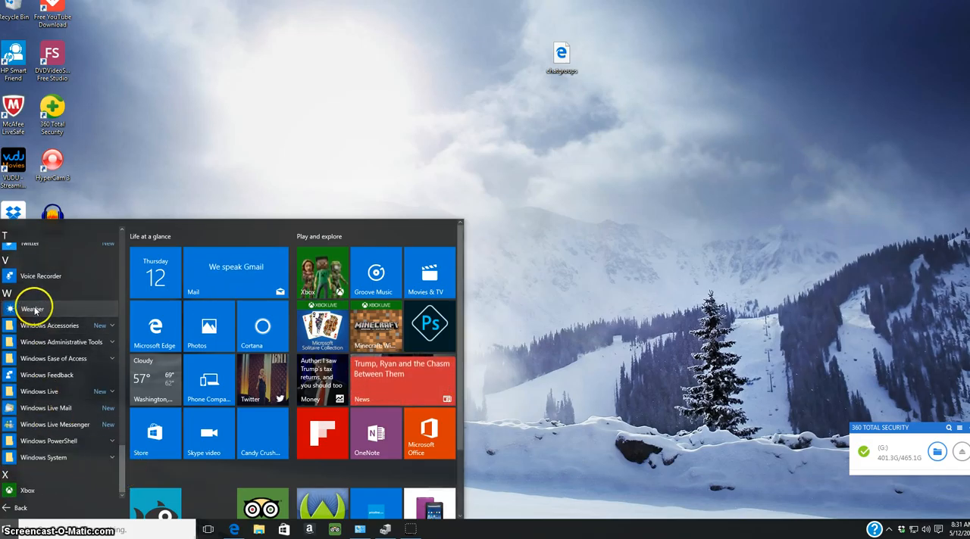
Launch Weather and set 'lima,ny' (Lima, New York) as the default location.
{"action": "left_click", "coordinate": [33, 309]}
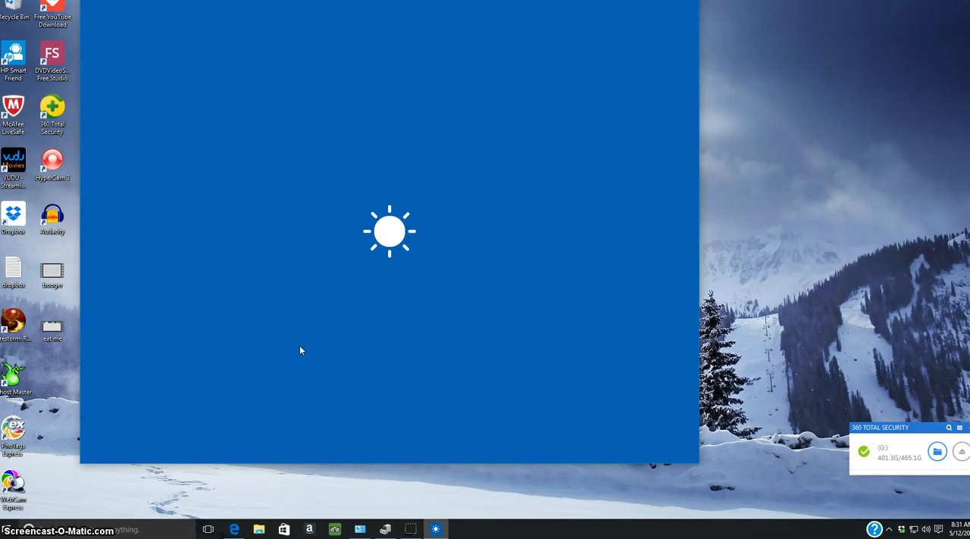
{"action": "left_click", "coordinate": [294, 352]}
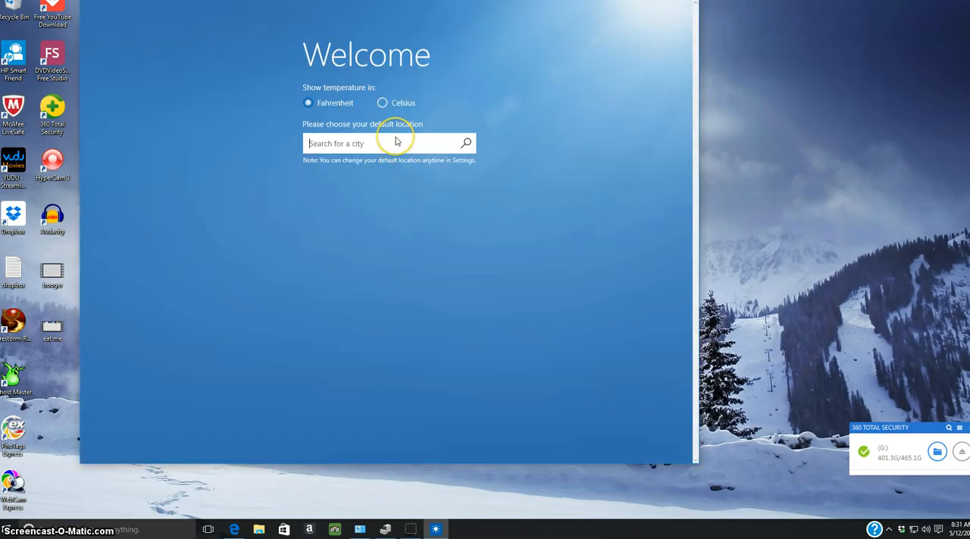
{"action": "type", "text": "lima"}
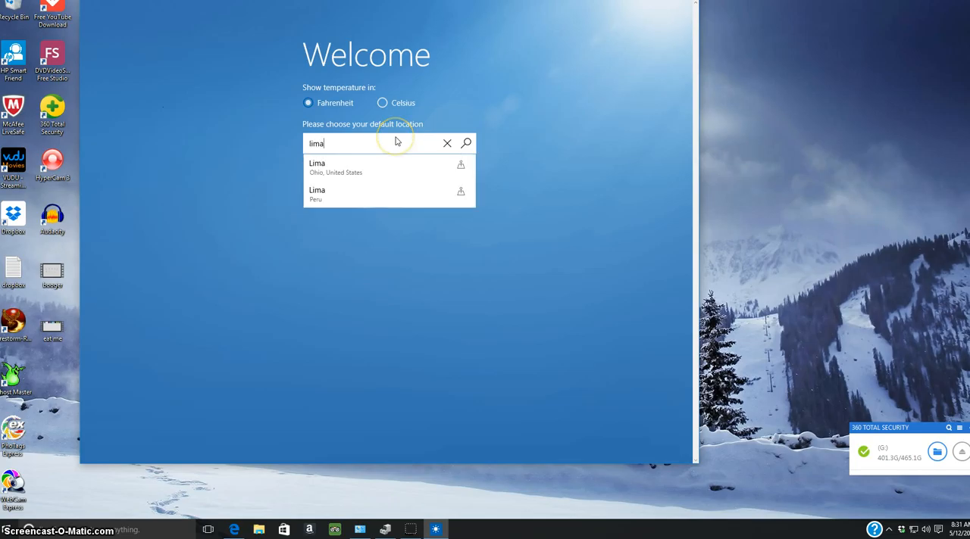
{"action": "type", "text": ","}
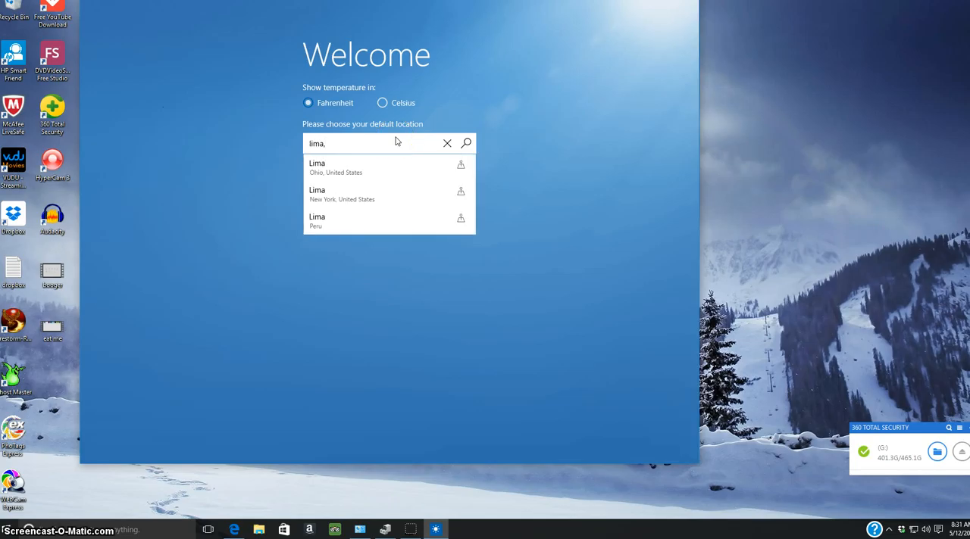
{"action": "type", "text": "ny"}
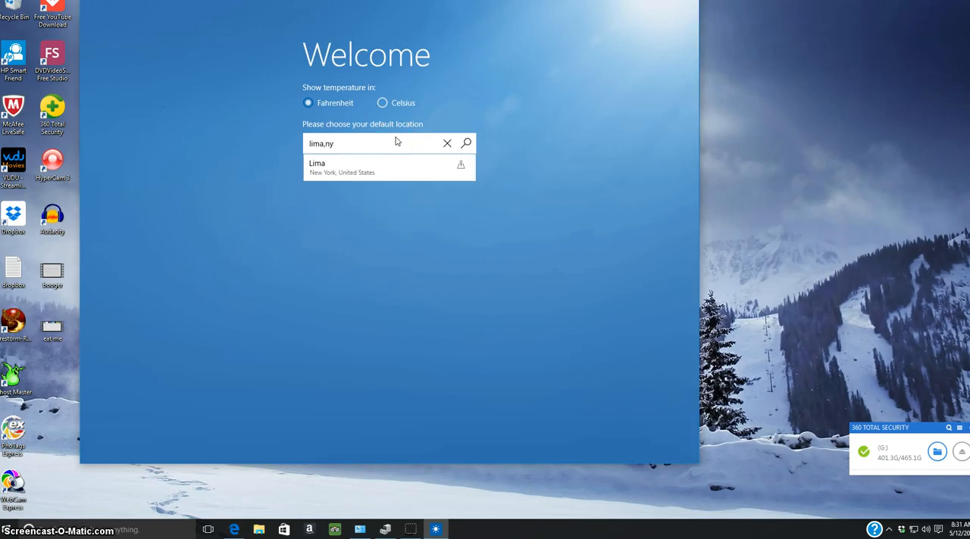
{"action": "left_click", "coordinate": [447, 143]}
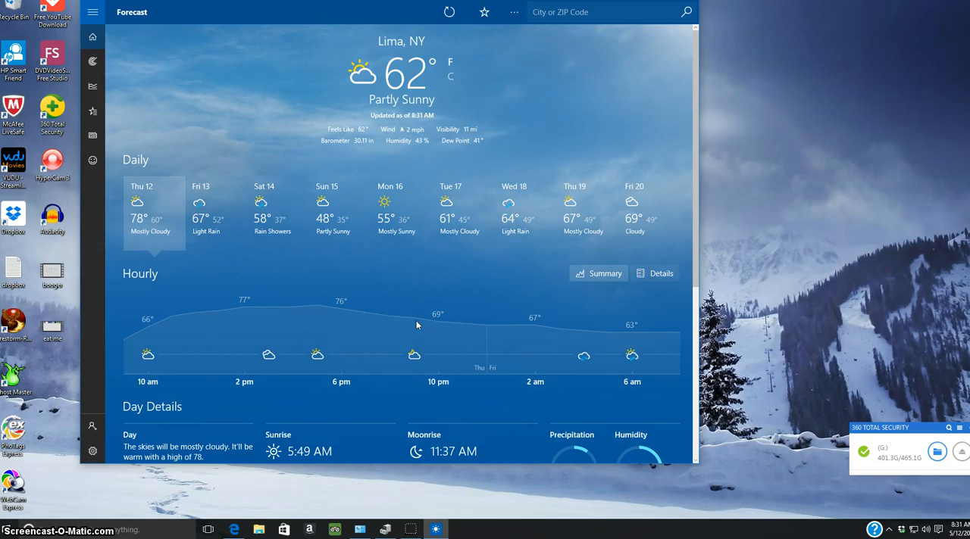
{"action": "mouse_move", "coordinate": [428, 307]}
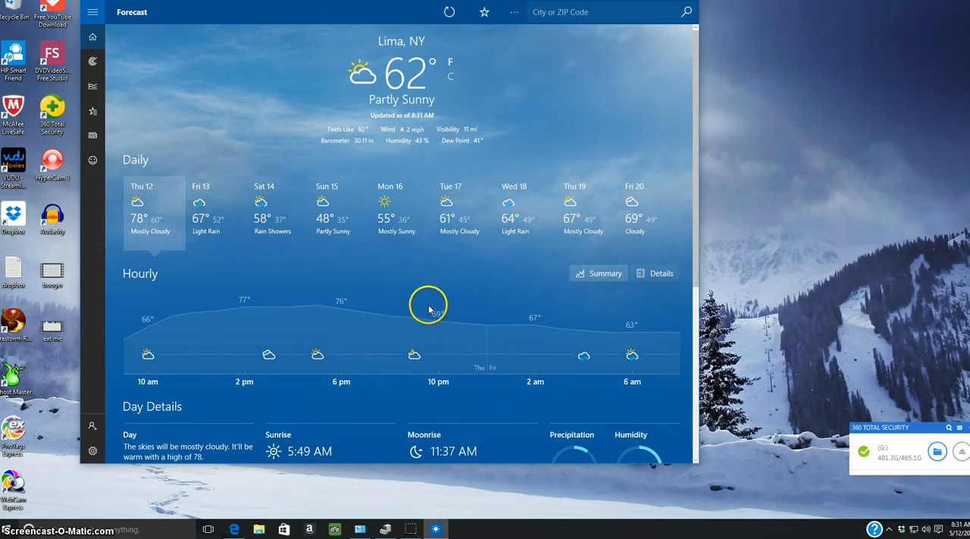
{"action": "mouse_move", "coordinate": [430, 309]}
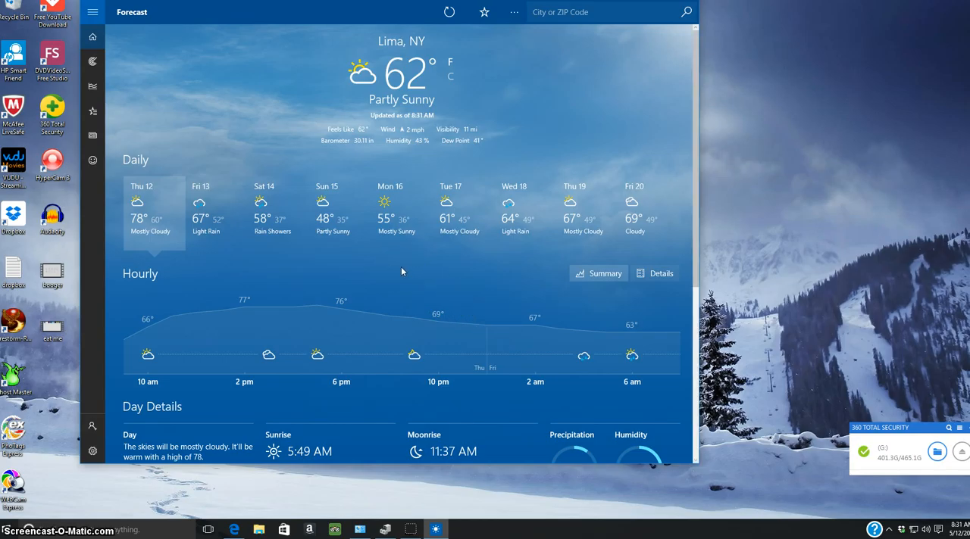
{"action": "mouse_move", "coordinate": [519, 304]}
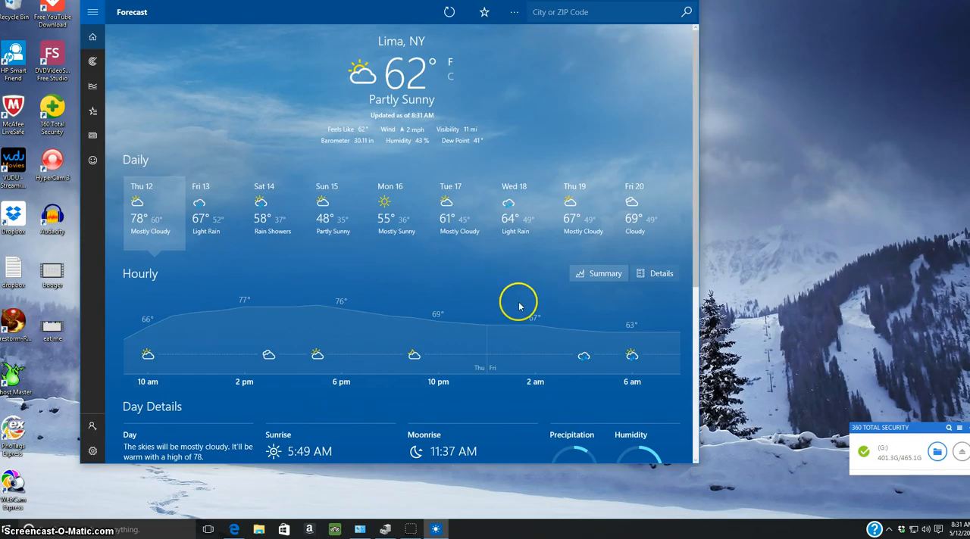
{"action": "mouse_move", "coordinate": [499, 307]}
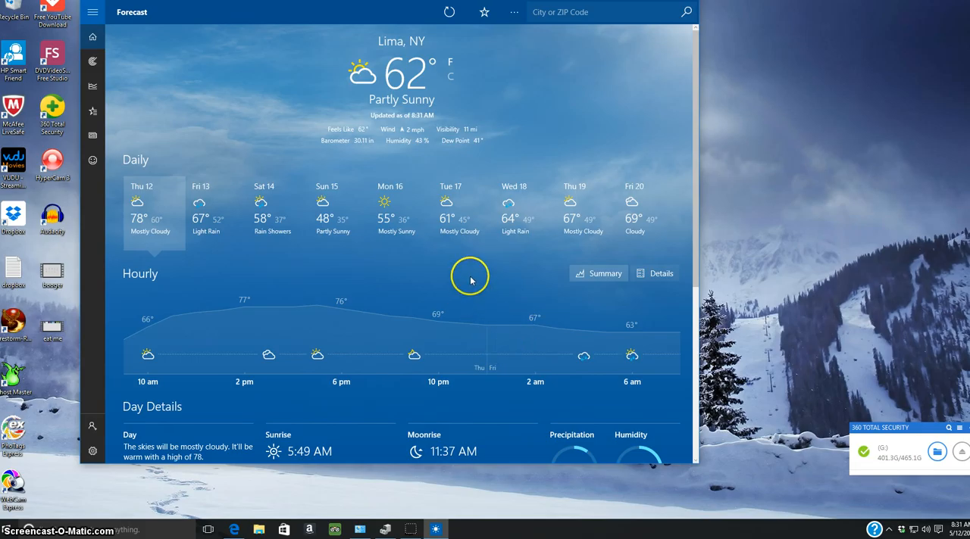
{"action": "mouse_move", "coordinate": [502, 291]}
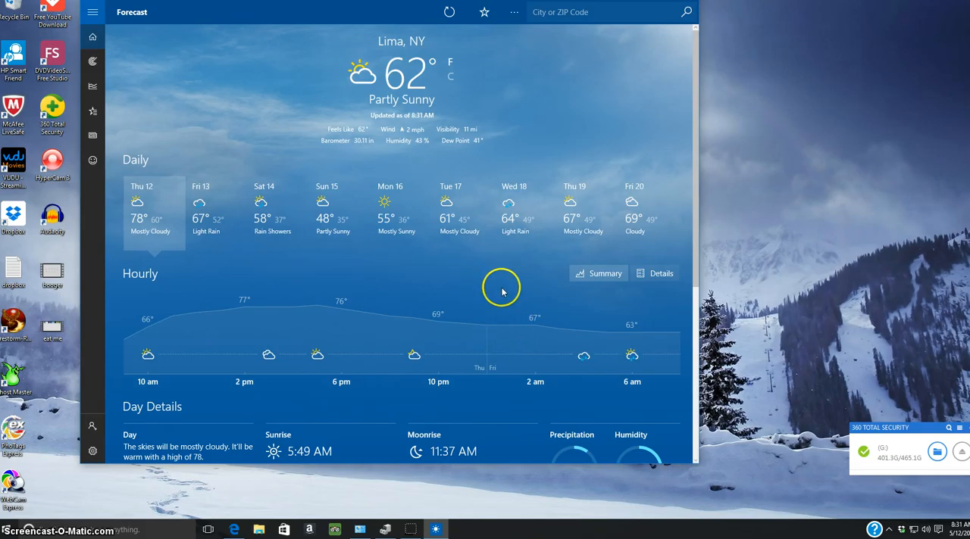
{"action": "mouse_move", "coordinate": [711, 75]}
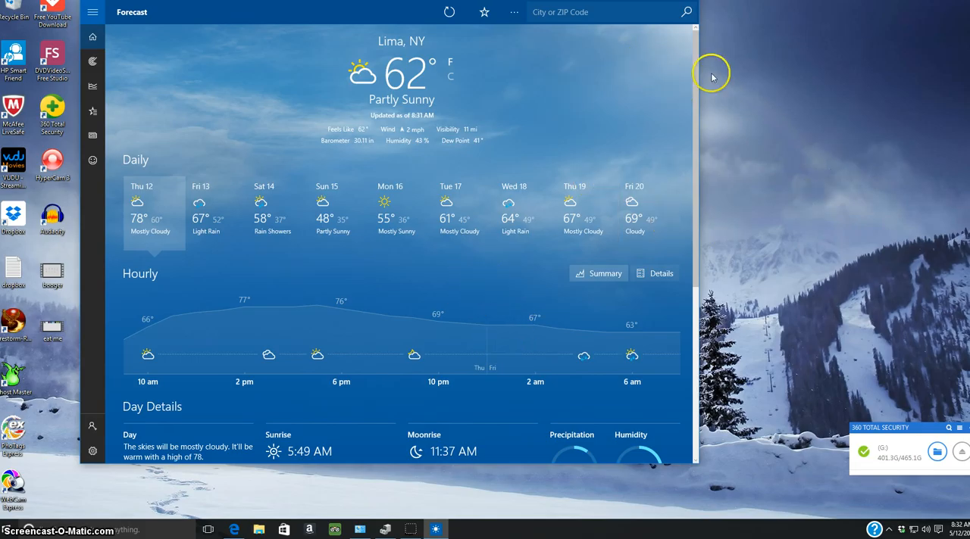
{"action": "mouse_move", "coordinate": [644, 9]}
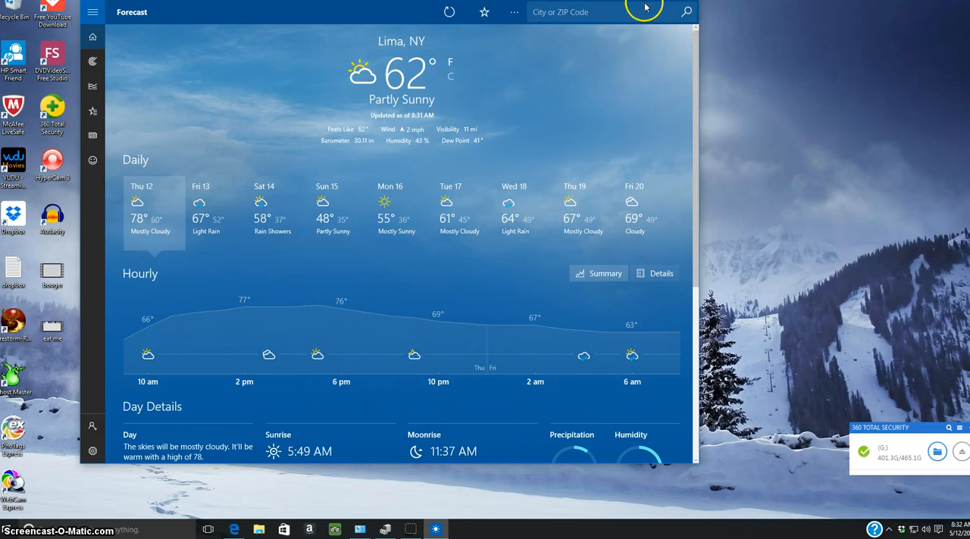
{"action": "mouse_move", "coordinate": [636, 10]}
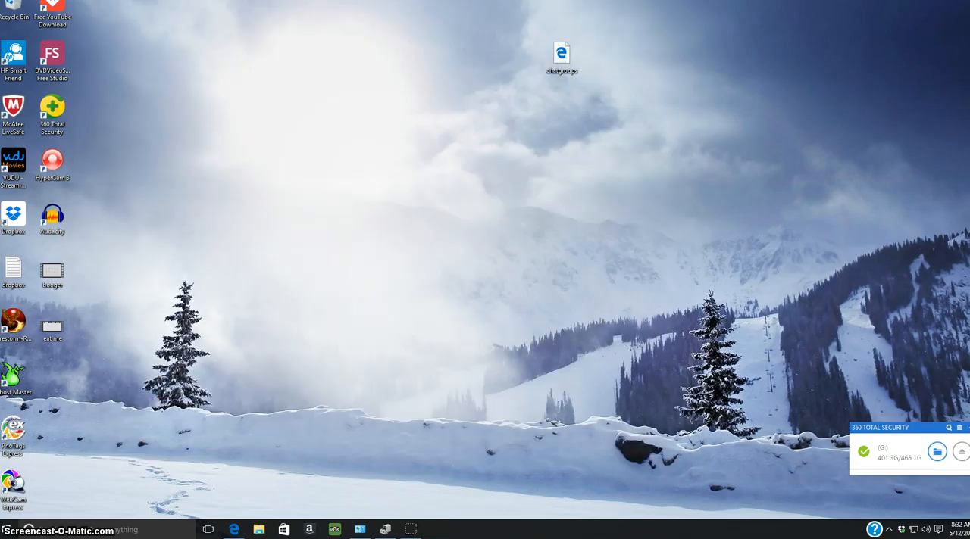
{"action": "mouse_move", "coordinate": [540, 101]}
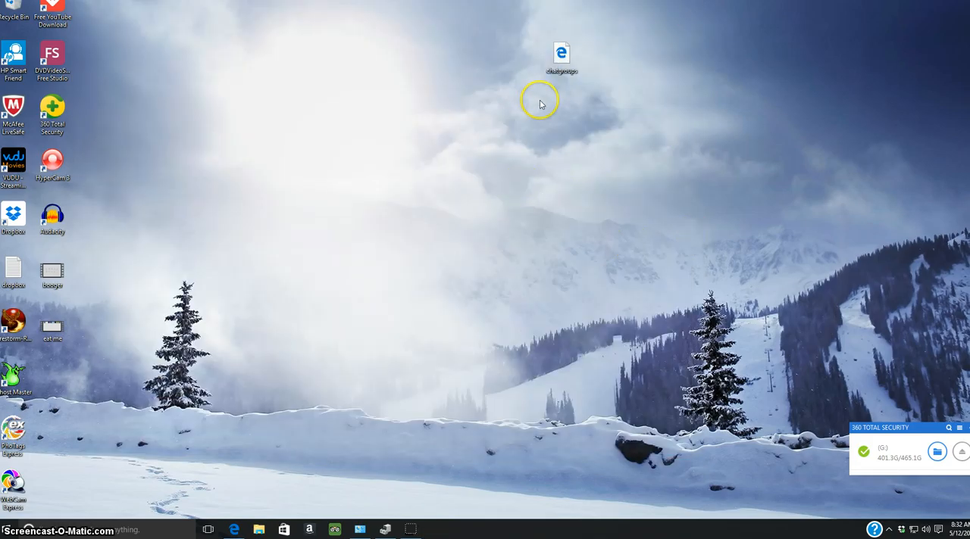
{"action": "mouse_move", "coordinate": [540, 175]}
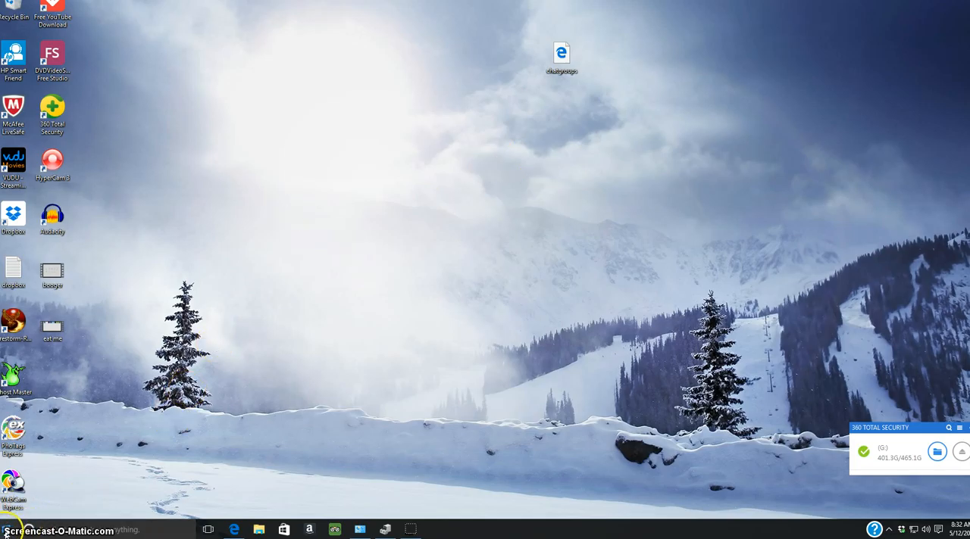
Open File Explorer from the Start button's quick links menu.
{"action": "right_click", "coordinate": [6, 530]}
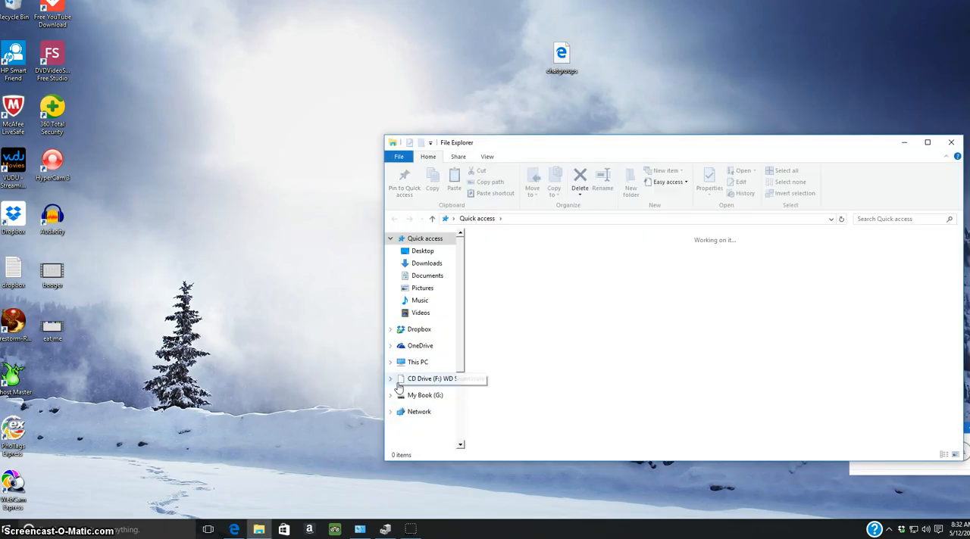
Expand This PC in the navigation pane and scroll down to its drives.
{"action": "left_click", "coordinate": [391, 361]}
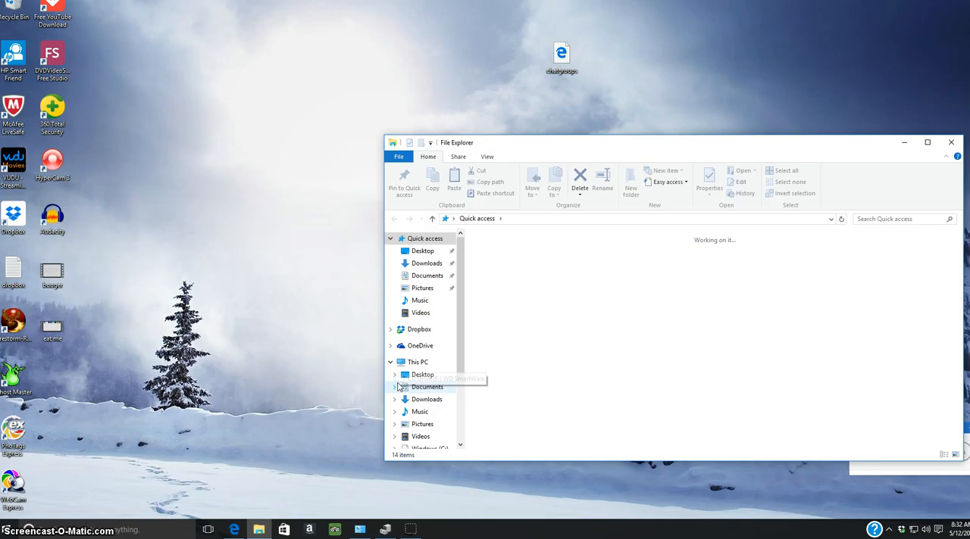
{"action": "mouse_move", "coordinate": [443, 484]}
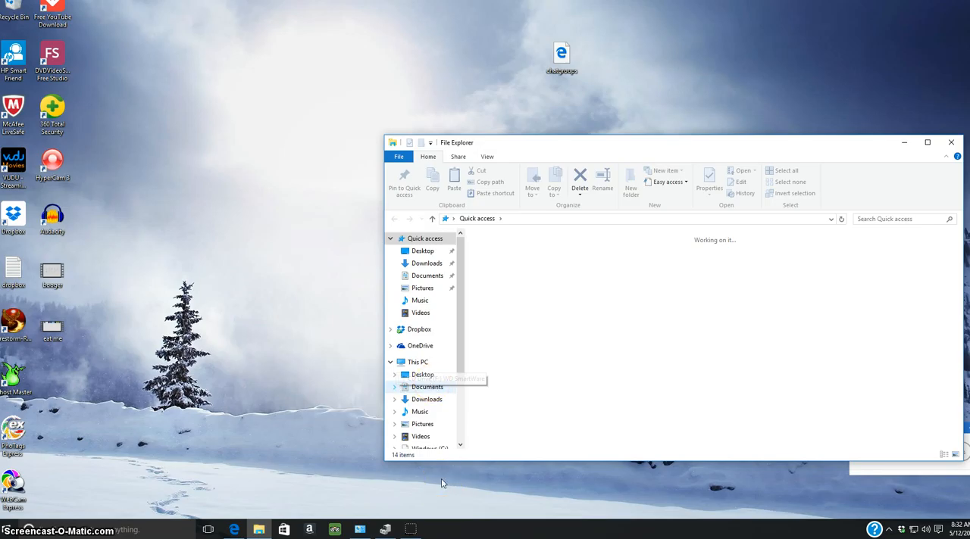
{"action": "left_click", "coordinate": [425, 238]}
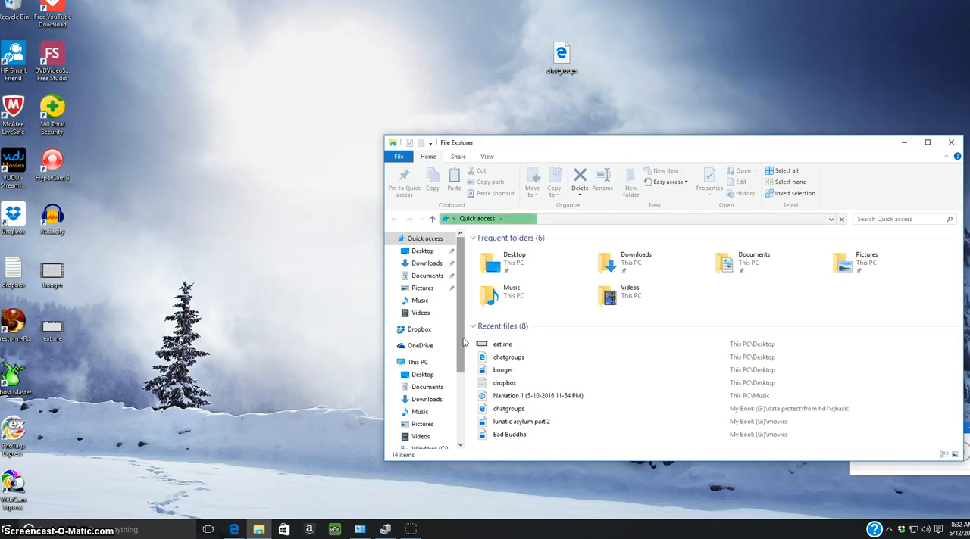
{"action": "scroll", "scroll_direction": "down", "scroll_amount": 3}
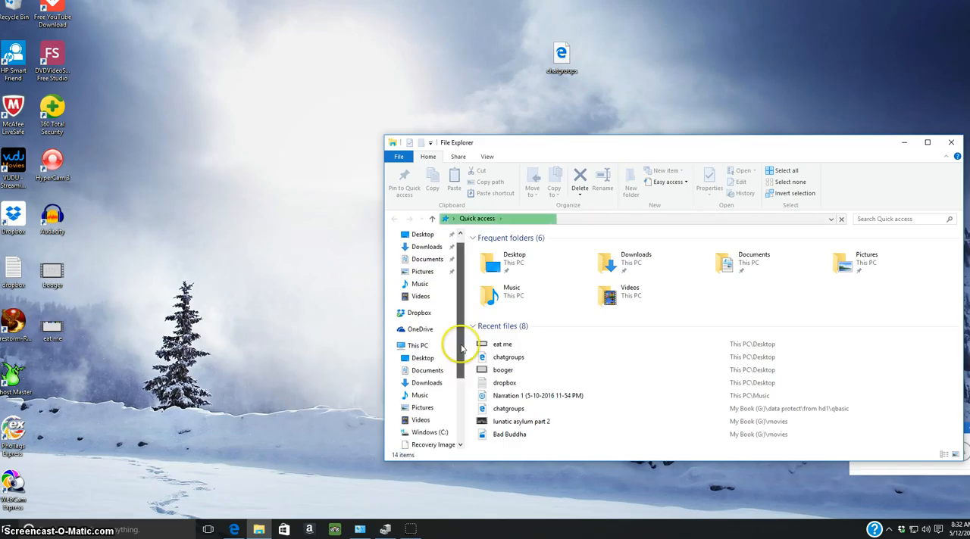
{"action": "scroll", "scroll_direction": "down", "scroll_amount": 3}
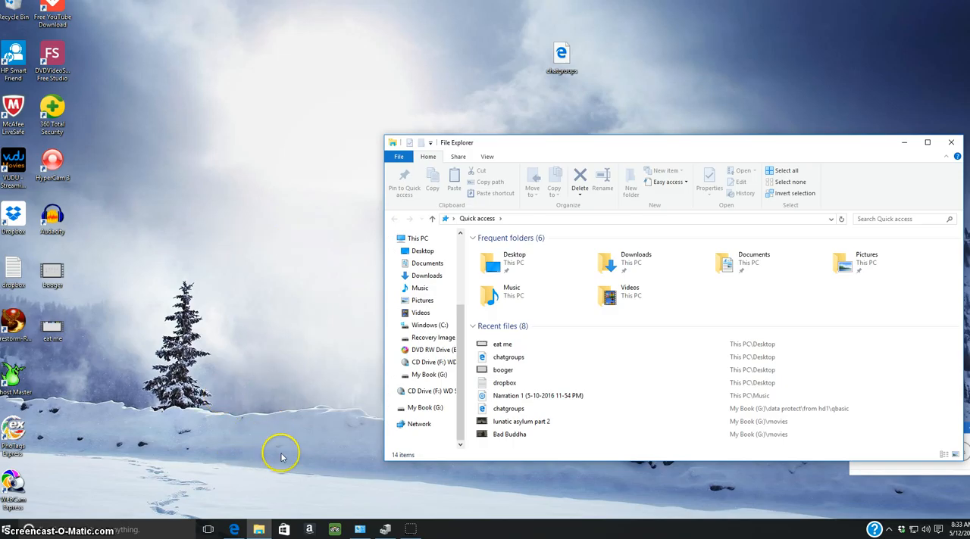
{"action": "mouse_move", "coordinate": [302, 437]}
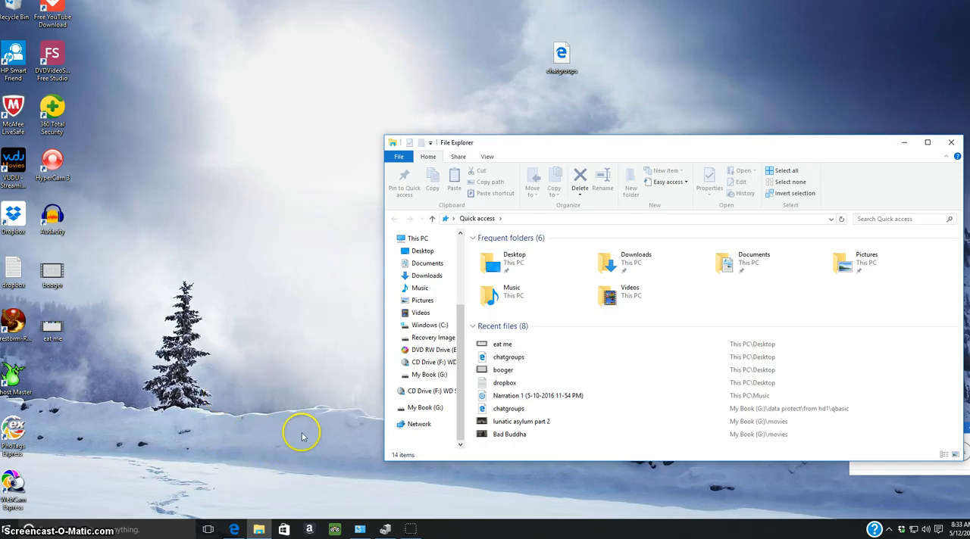
{"action": "mouse_move", "coordinate": [781, 182]}
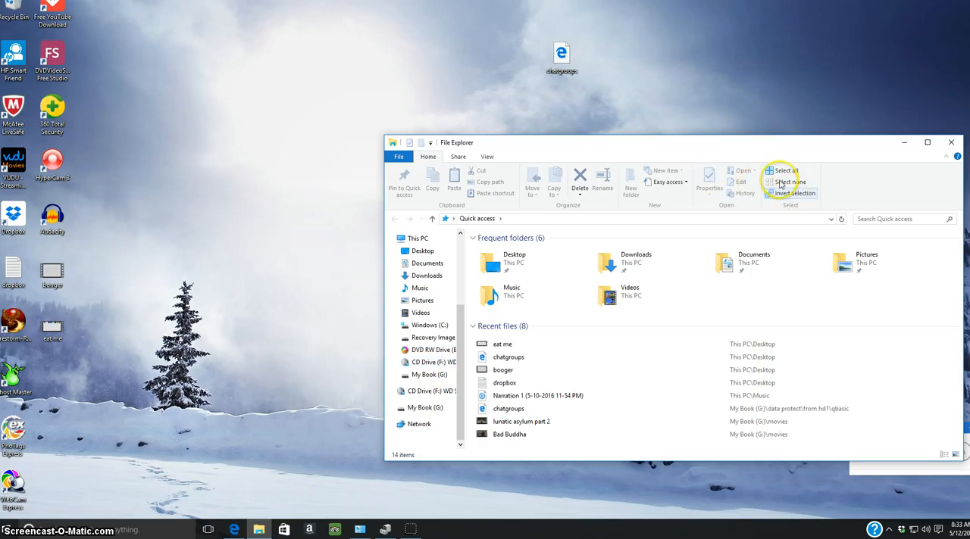
{"action": "mouse_move", "coordinate": [900, 195]}
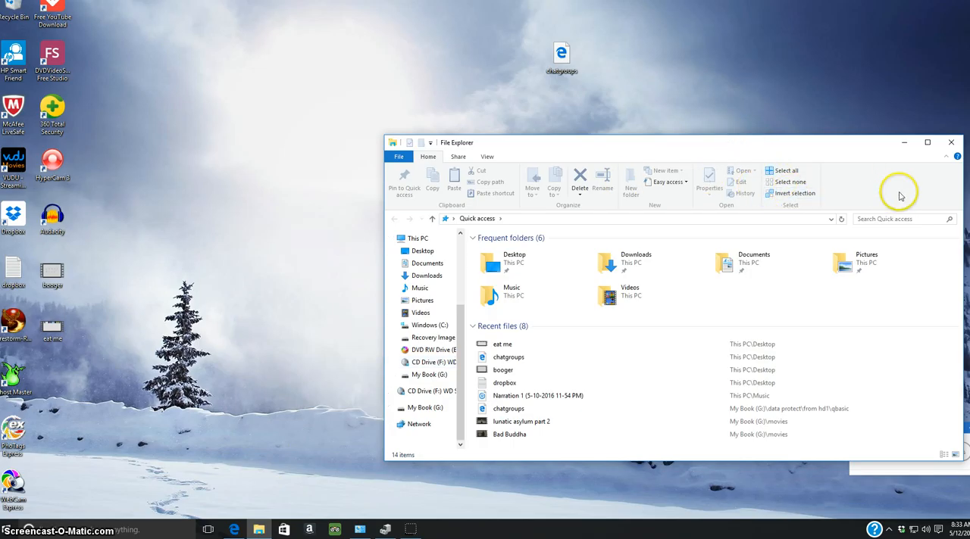
{"action": "mouse_move", "coordinate": [833, 205]}
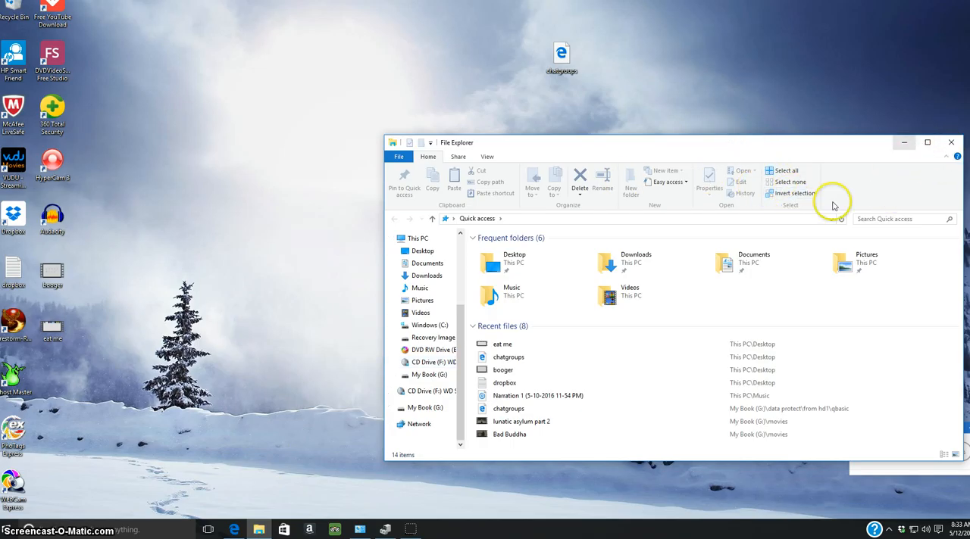
{"action": "mouse_move", "coordinate": [464, 408]}
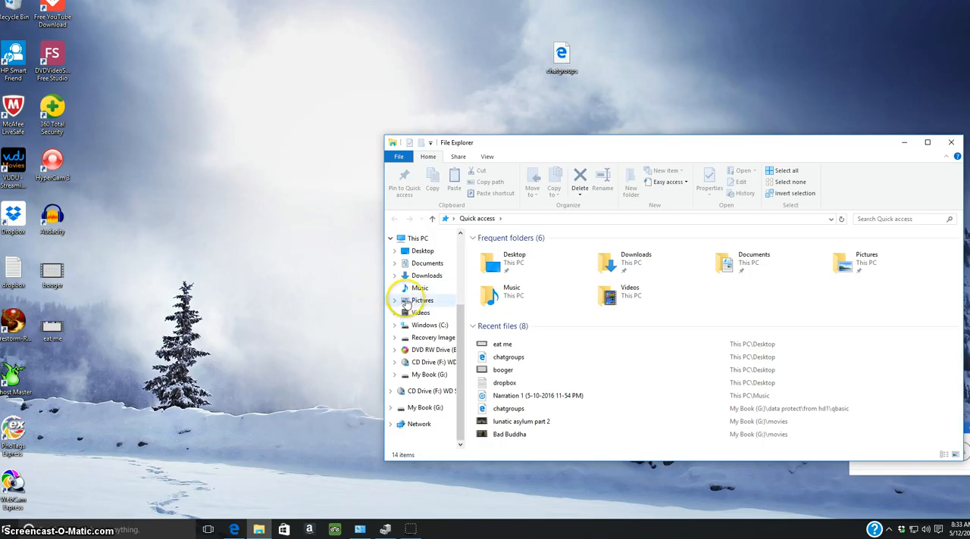
{"action": "mouse_move", "coordinate": [117, 508]}
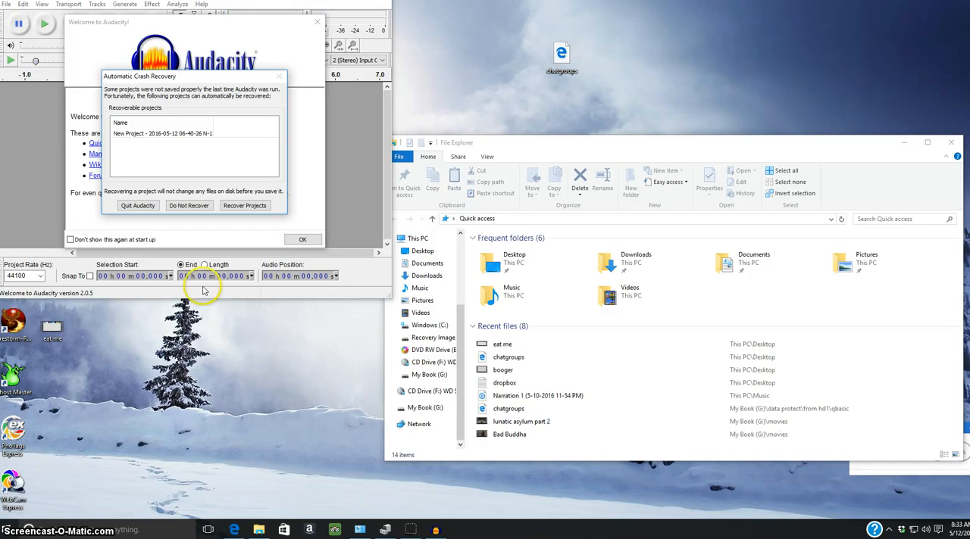
{"action": "mouse_move", "coordinate": [129, 301]}
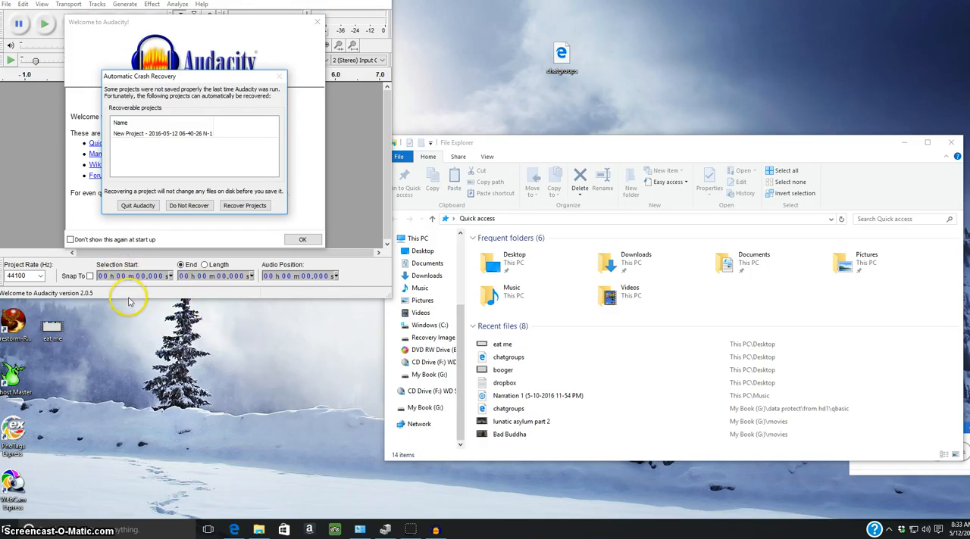
{"action": "mouse_move", "coordinate": [157, 329]}
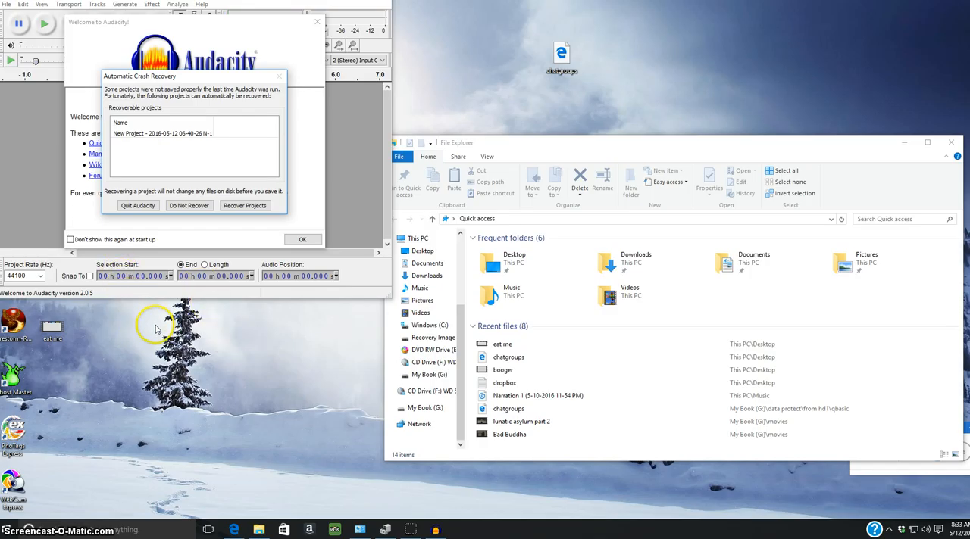
{"action": "mouse_move", "coordinate": [272, 106]}
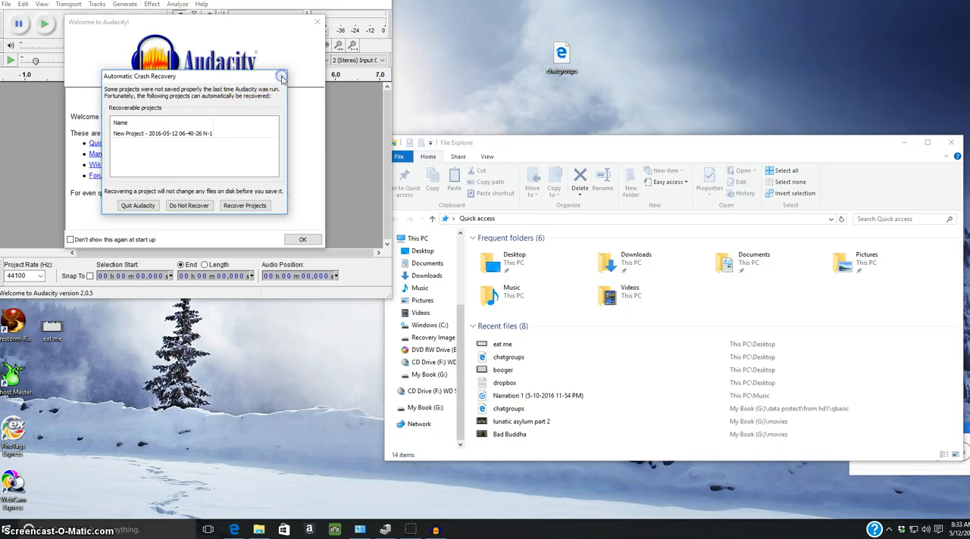
{"action": "mouse_move", "coordinate": [281, 78]}
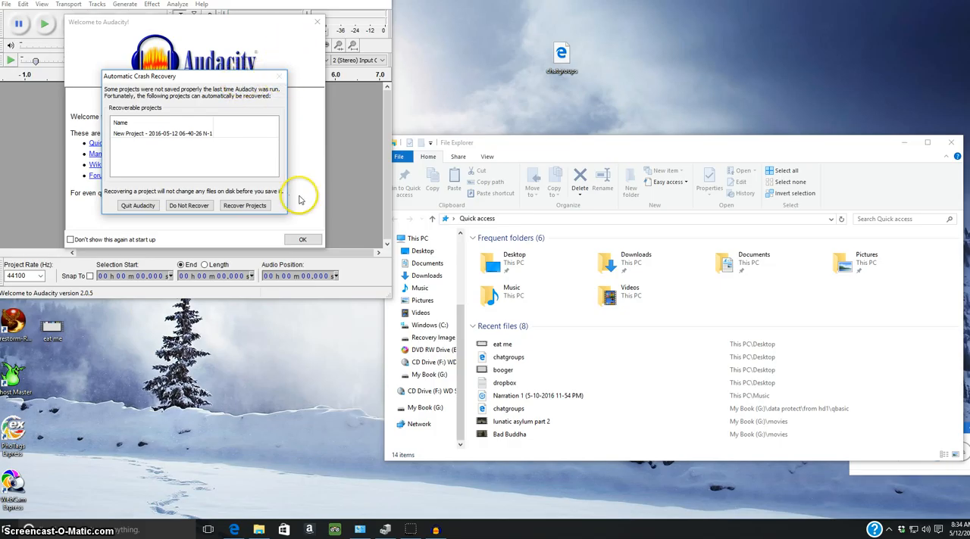
{"action": "mouse_move", "coordinate": [307, 241]}
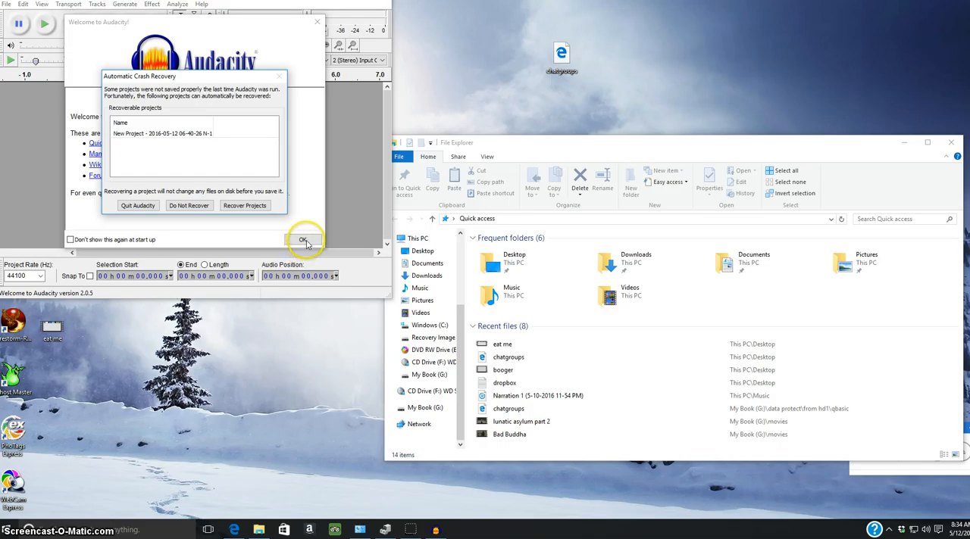
{"action": "mouse_move", "coordinate": [280, 106]}
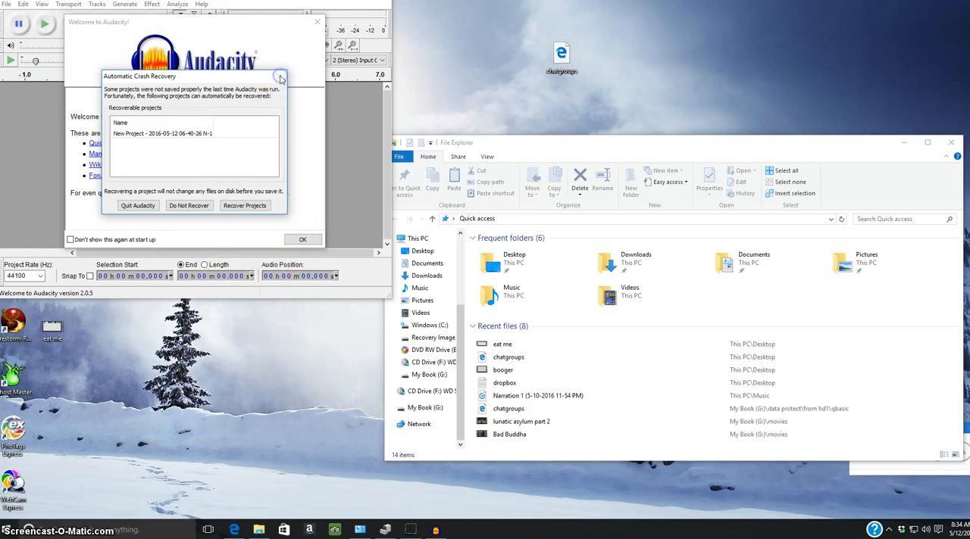
{"action": "mouse_move", "coordinate": [138, 205]}
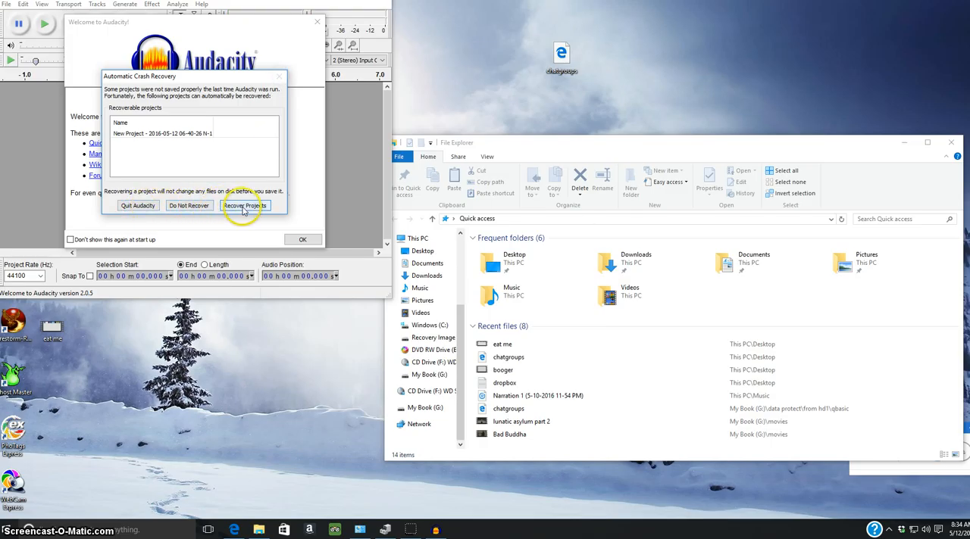
Recover the unsaved Audacity project and dismiss the Welcome to Audacity window.
{"action": "left_click", "coordinate": [189, 205]}
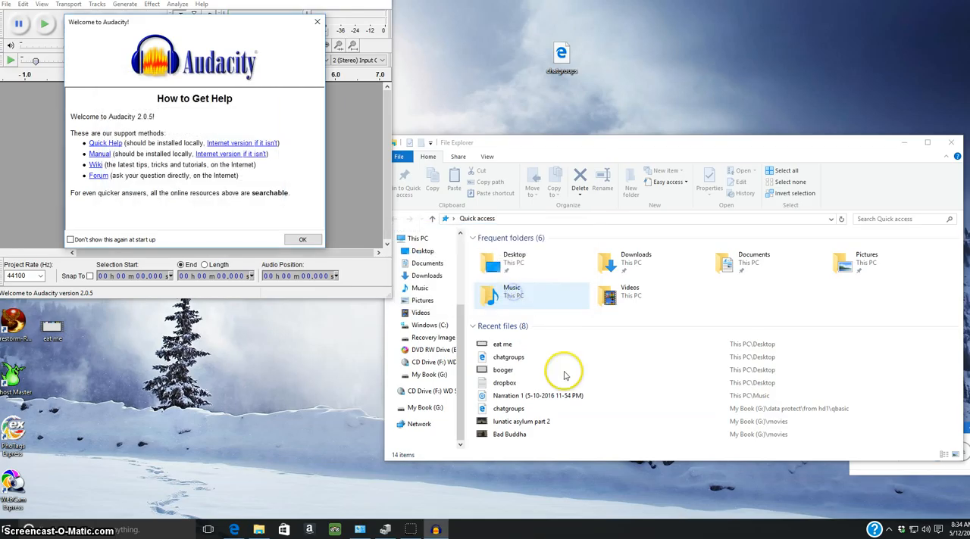
{"action": "left_click", "coordinate": [302, 239]}
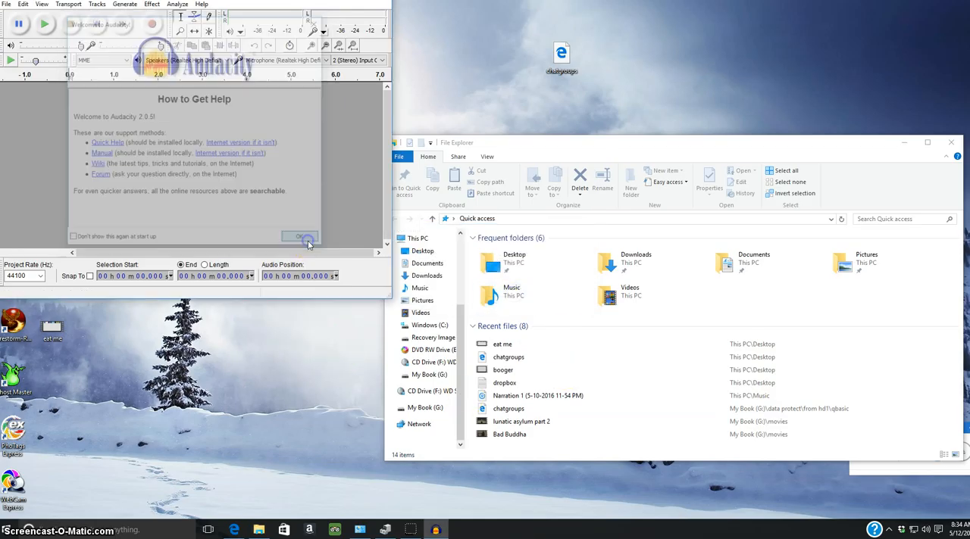
Close Audacity, leaving the desktop and File Explorer visible.
{"action": "left_click", "coordinate": [299, 237]}
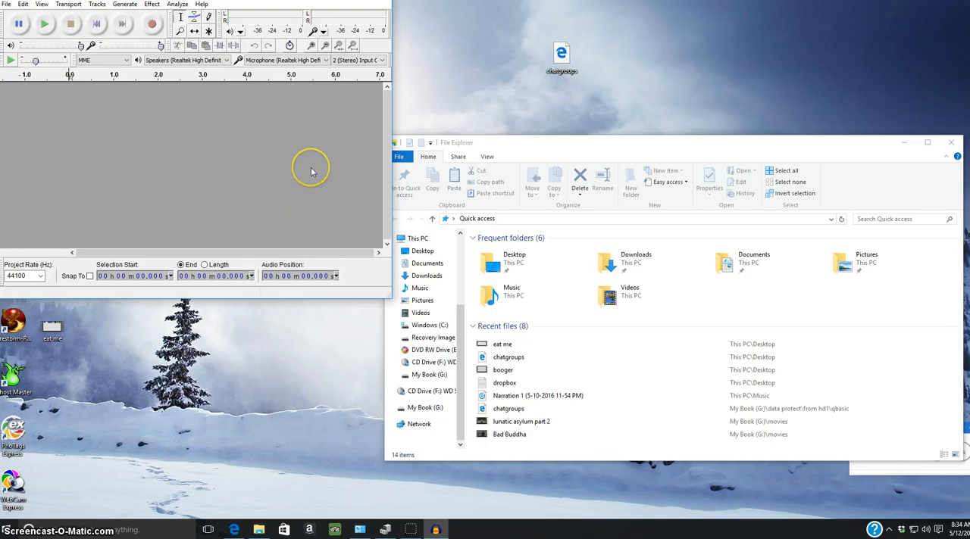
{"action": "mouse_move", "coordinate": [269, 74]}
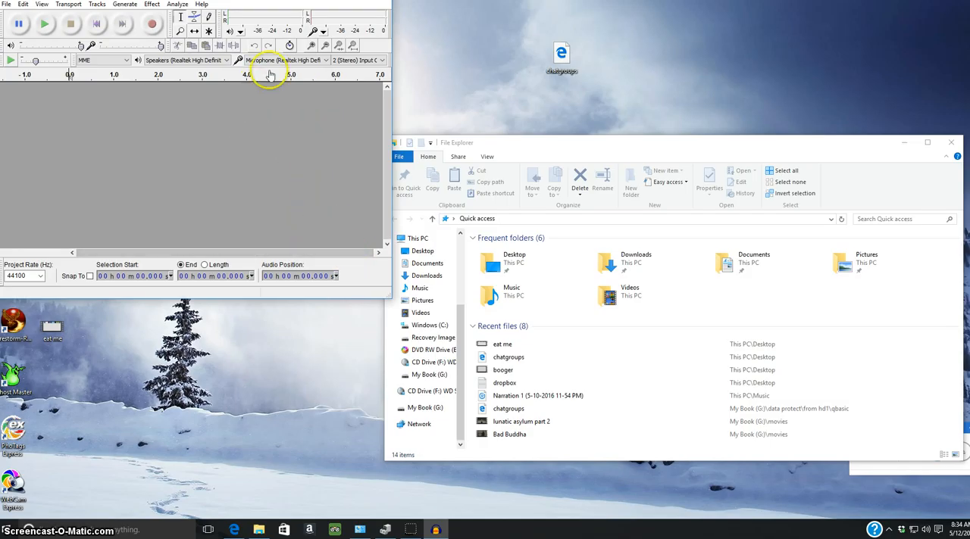
{"action": "mouse_move", "coordinate": [381, 314]}
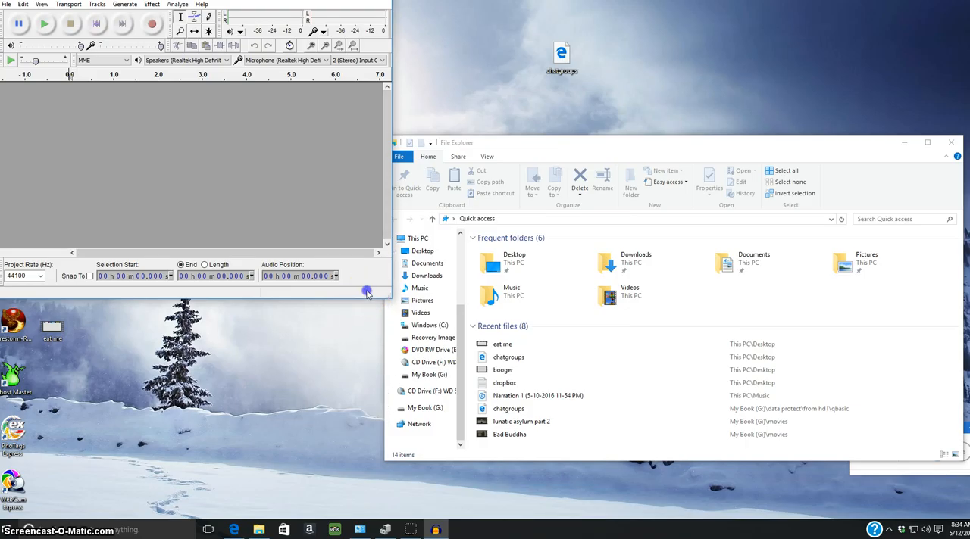
{"action": "mouse_move", "coordinate": [371, 307]}
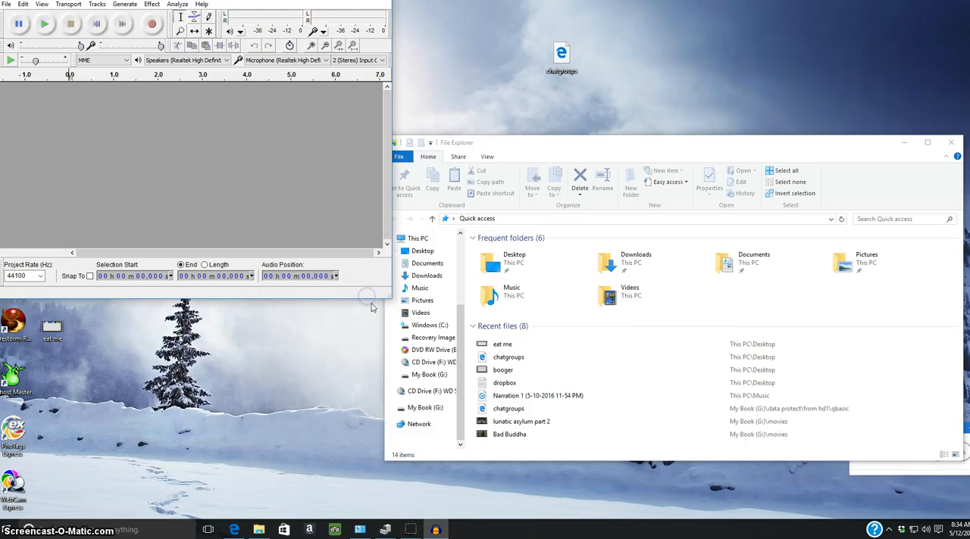
{"action": "mouse_move", "coordinate": [261, 169]}
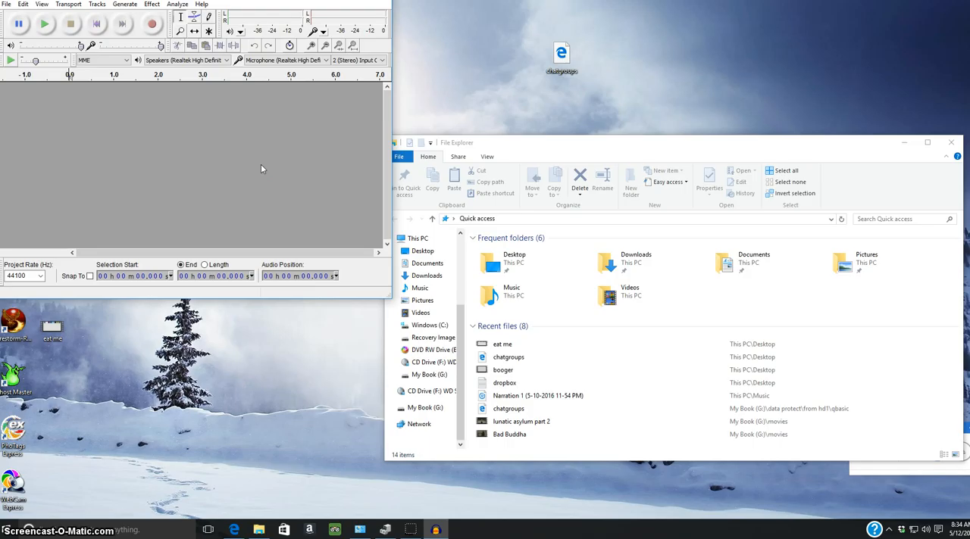
{"action": "mouse_move", "coordinate": [258, 181]}
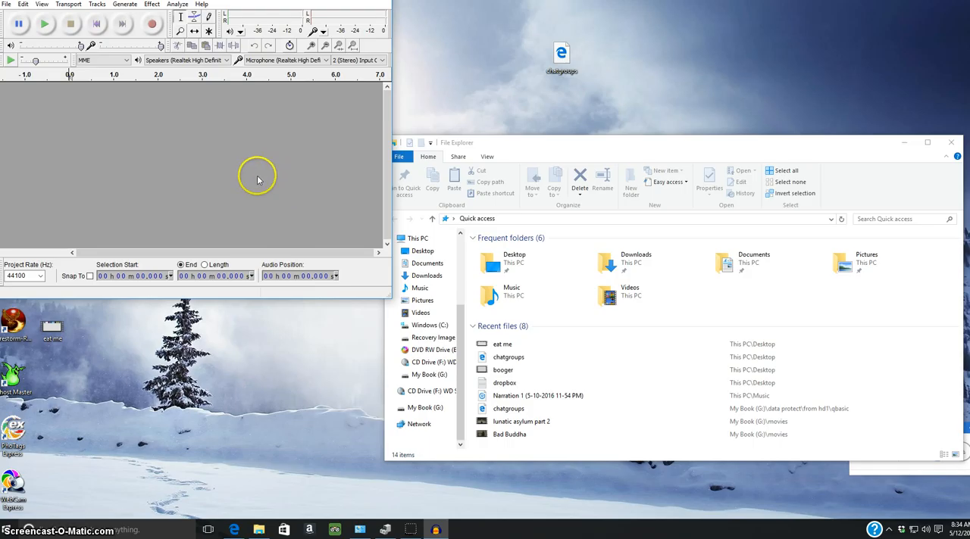
{"action": "mouse_move", "coordinate": [181, 140]}
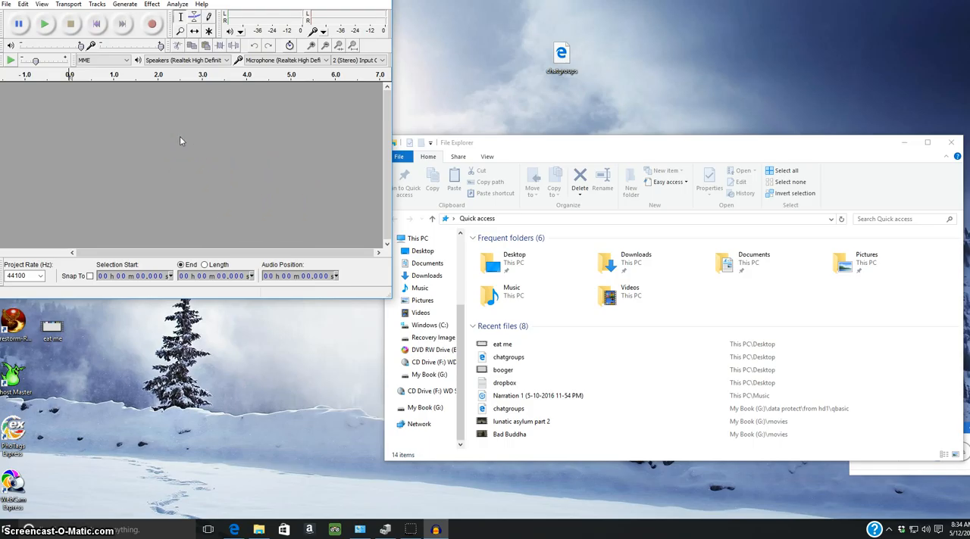
{"action": "mouse_move", "coordinate": [242, 182]}
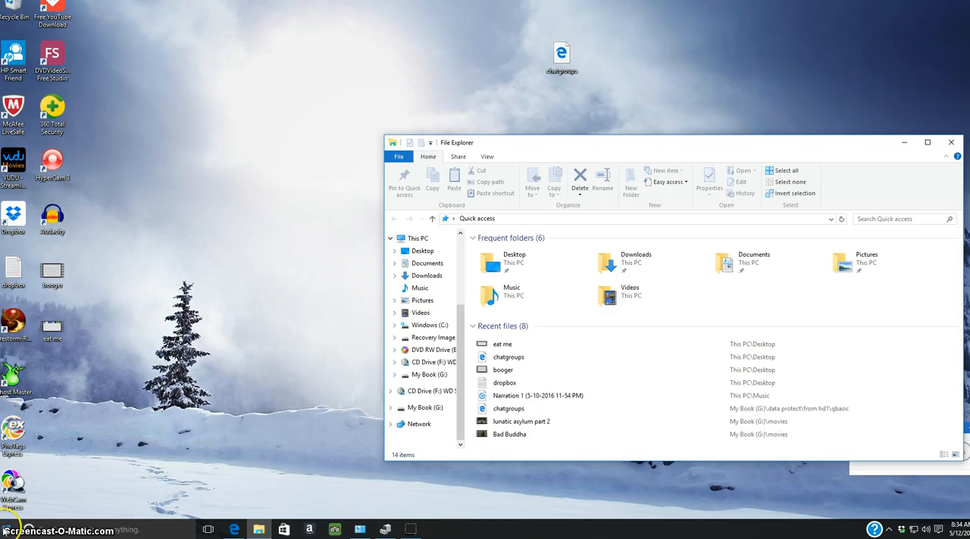
Open the Start menu and scroll its tiles down to Snapfish, TripAdvisor and PowerDirector.
{"action": "left_click", "coordinate": [12, 529]}
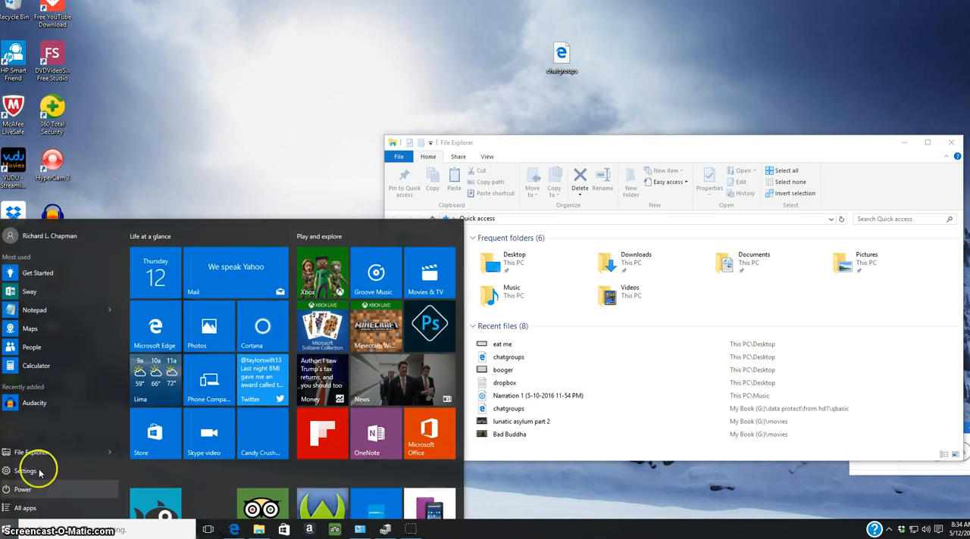
{"action": "mouse_move", "coordinate": [31, 328]}
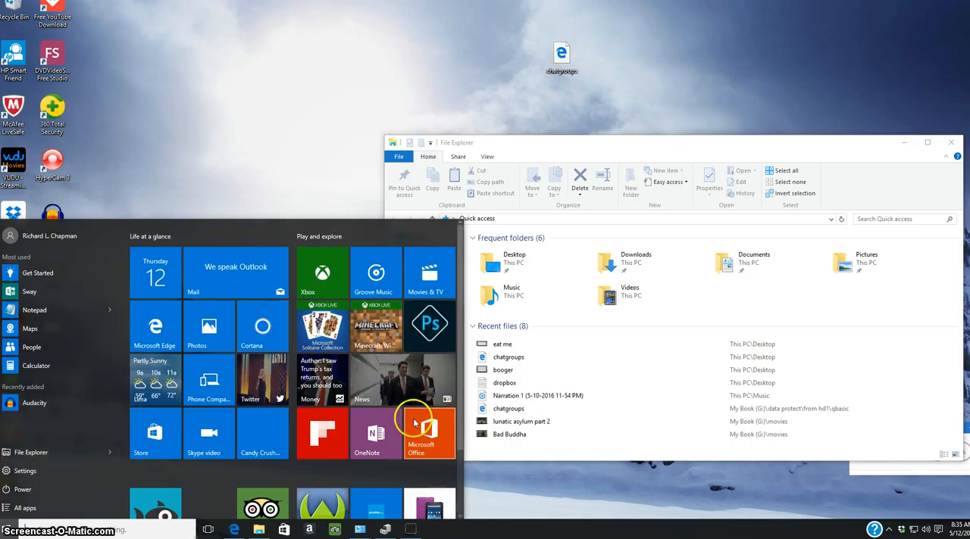
{"action": "scroll", "scroll_direction": "down", "scroll_amount": 3}
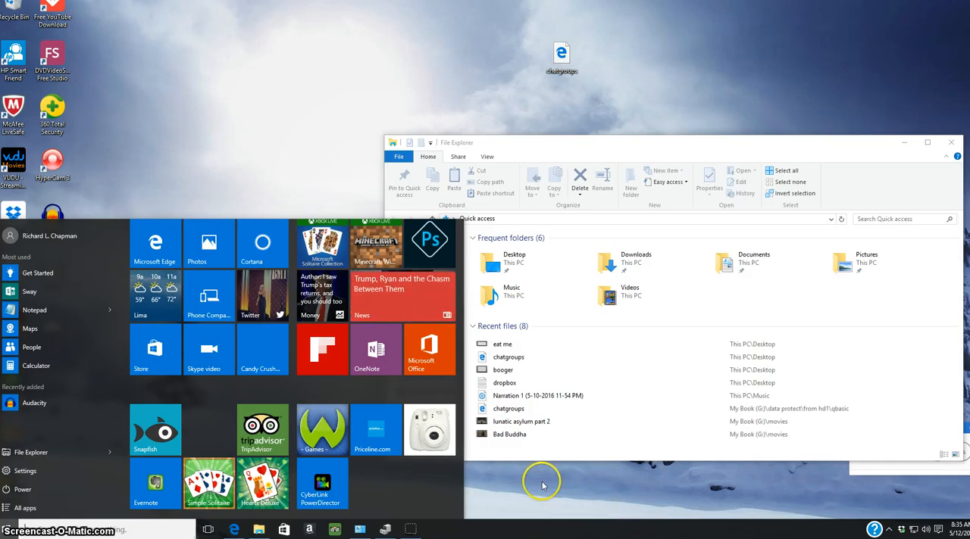
Dismiss the Start menu by clicking the desktop, leaving File Explorer on Quick access.
{"action": "left_click", "coordinate": [542, 485]}
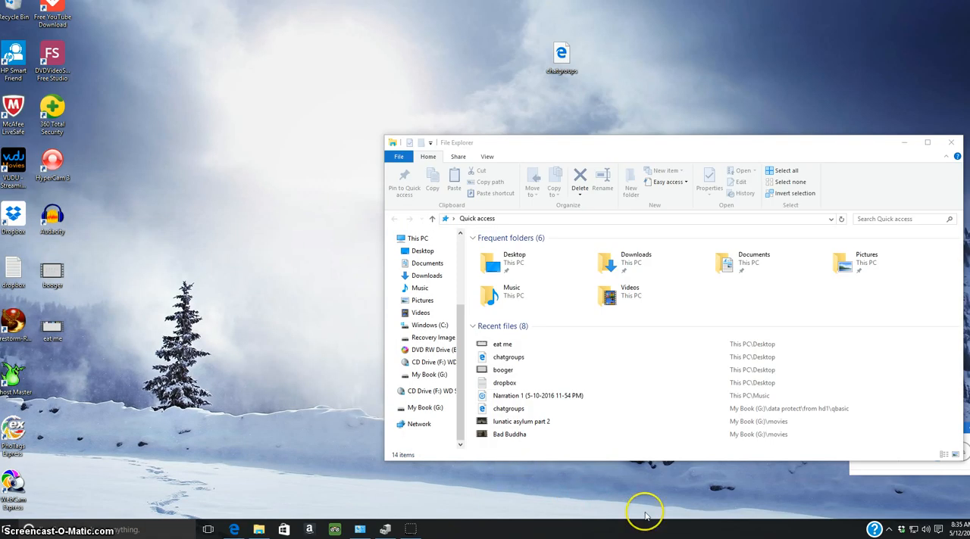
{"action": "mouse_move", "coordinate": [50, 537]}
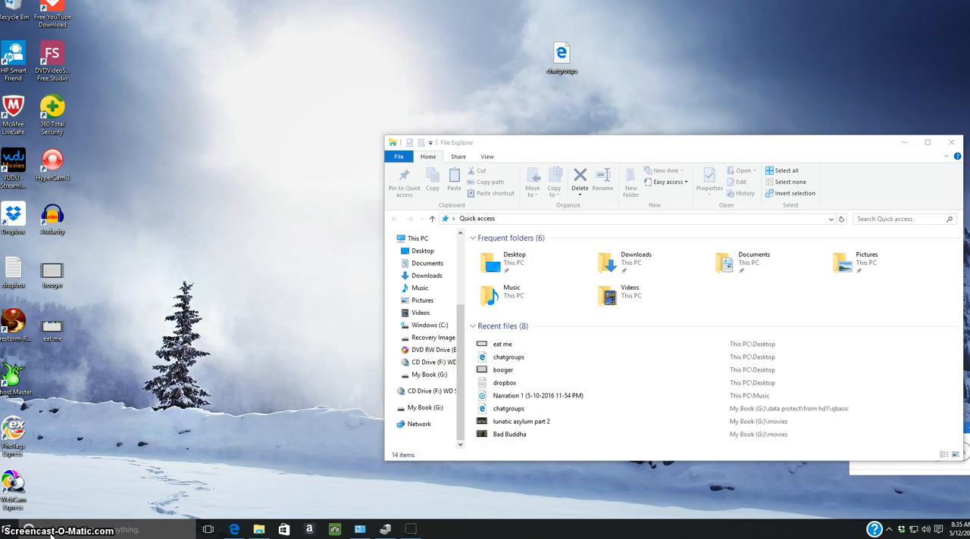
{"action": "mouse_move", "coordinate": [222, 345]}
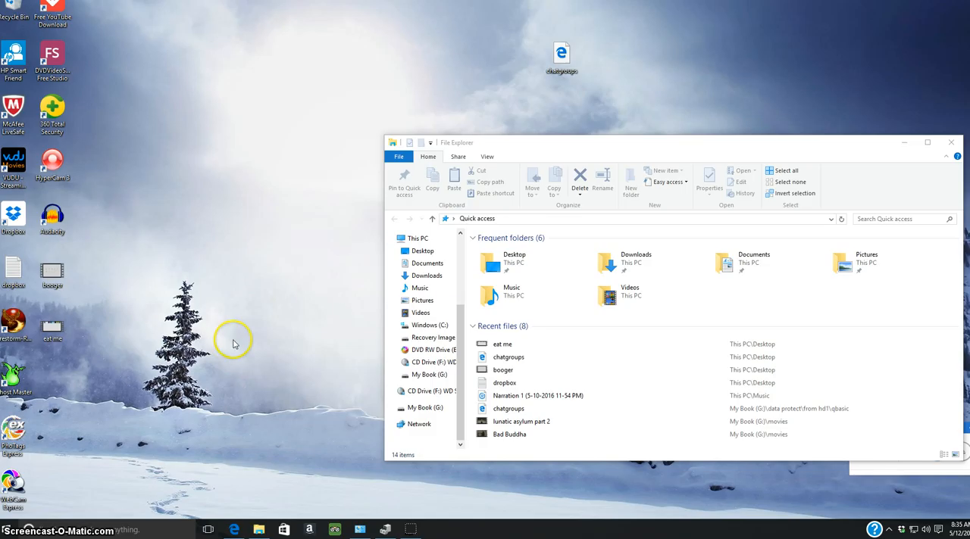
{"action": "mouse_move", "coordinate": [235, 344]}
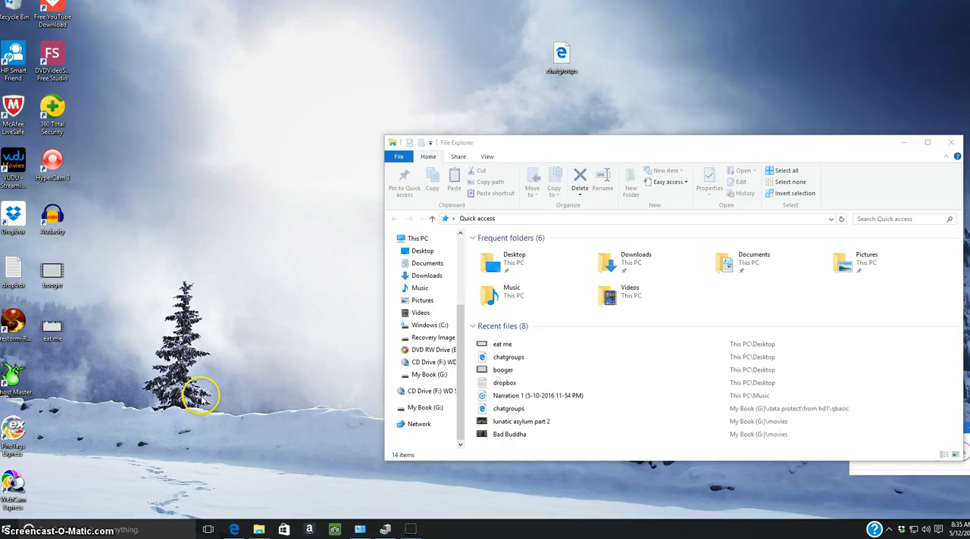
{"action": "mouse_move", "coordinate": [339, 388]}
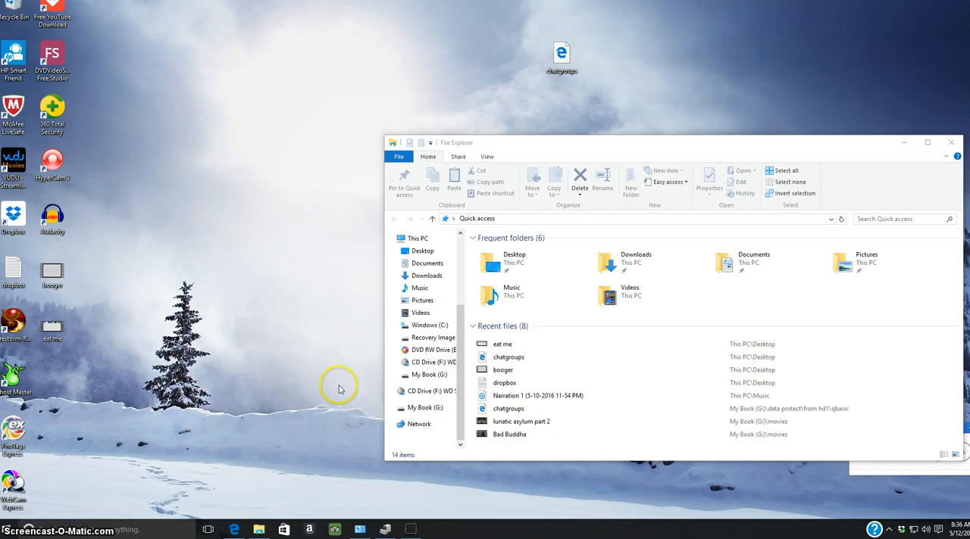
{"action": "mouse_move", "coordinate": [246, 400]}
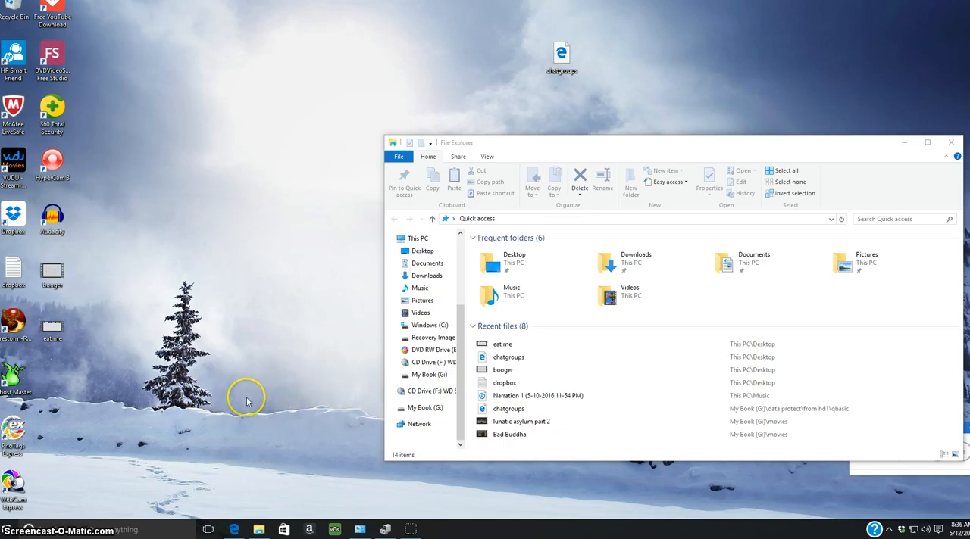
{"action": "mouse_move", "coordinate": [238, 340]}
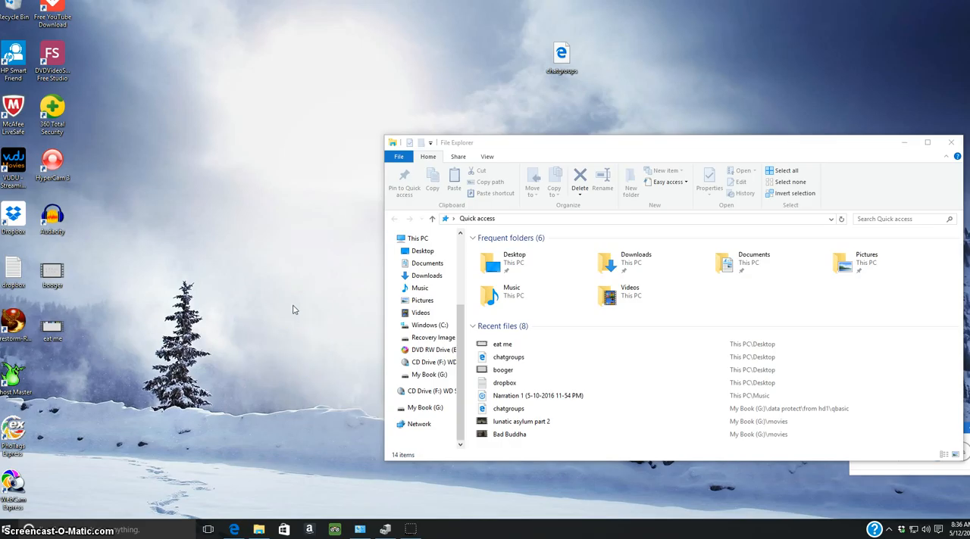
{"action": "mouse_move", "coordinate": [273, 224]}
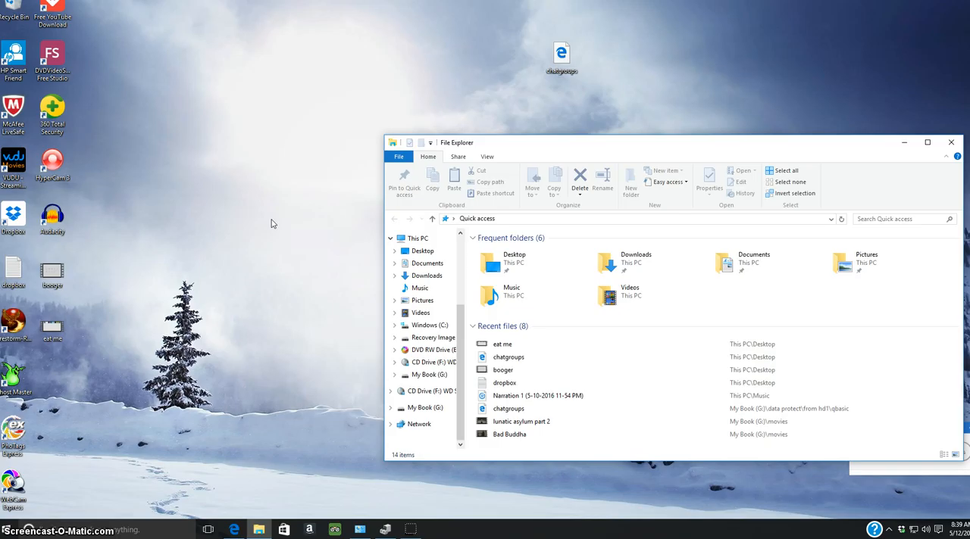
{"action": "mouse_move", "coordinate": [7, 523]}
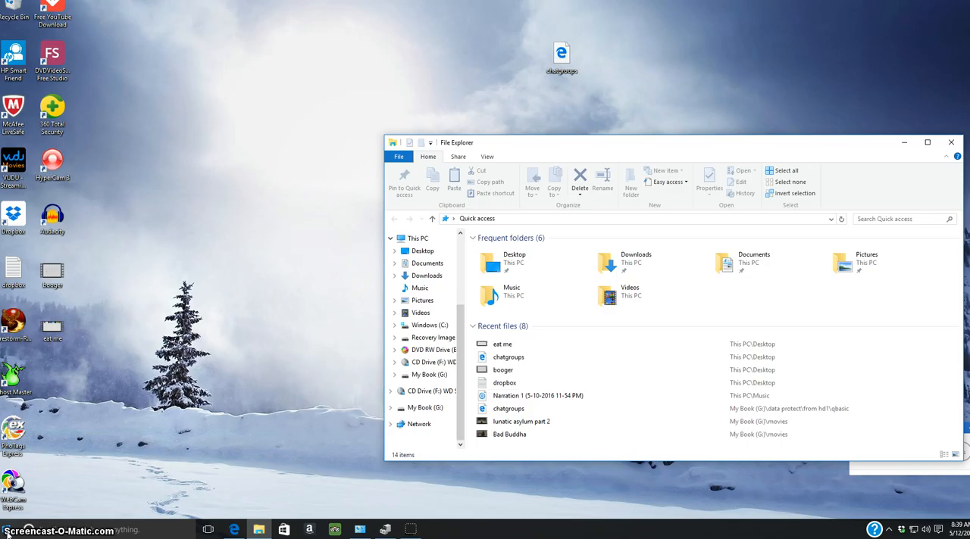
Reopen the Start menu and show All apps to find Windows Movie Maker.
{"action": "left_click", "coordinate": [8, 530]}
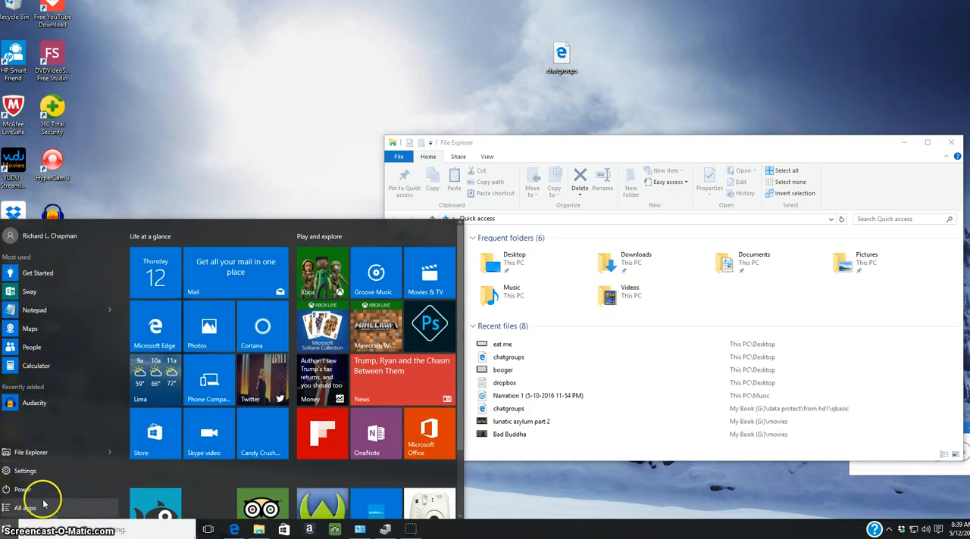
{"action": "left_click", "coordinate": [25, 507]}
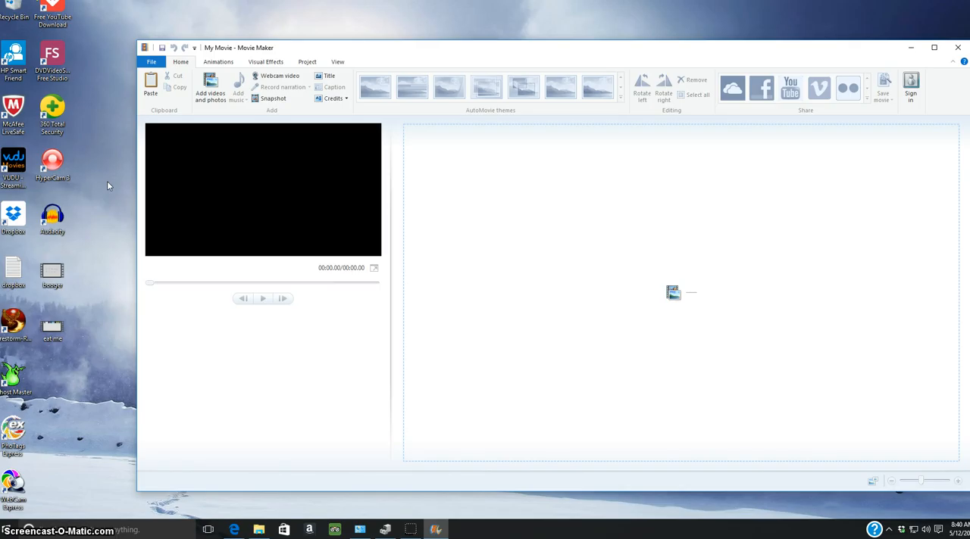
{"action": "mouse_move", "coordinate": [130, 27]}
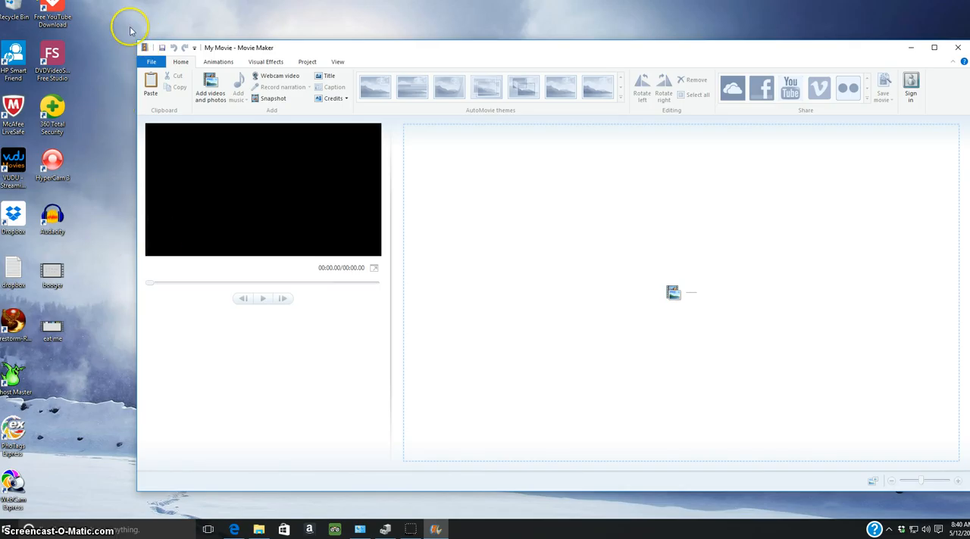
{"action": "mouse_move", "coordinate": [119, 16]}
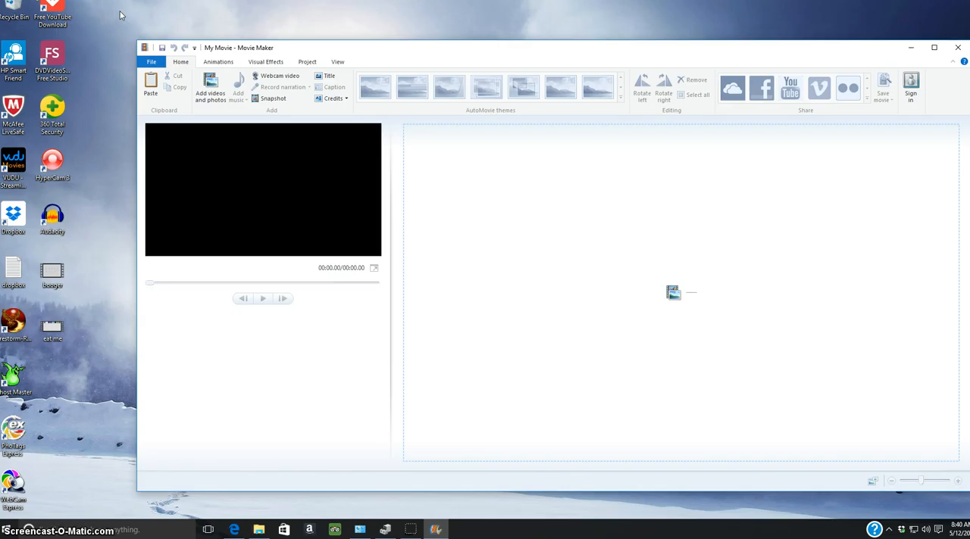
{"action": "mouse_move", "coordinate": [515, 51]}
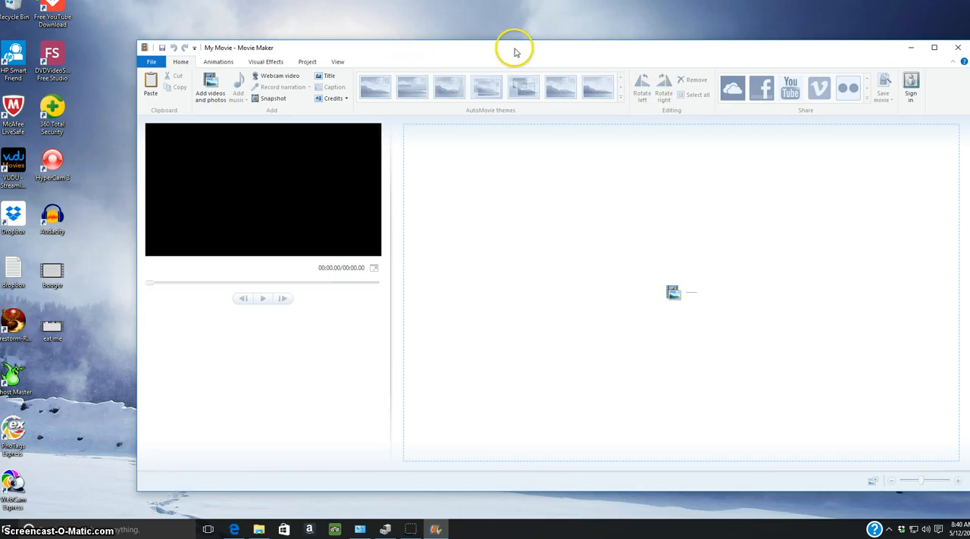
{"action": "mouse_move", "coordinate": [433, 294]}
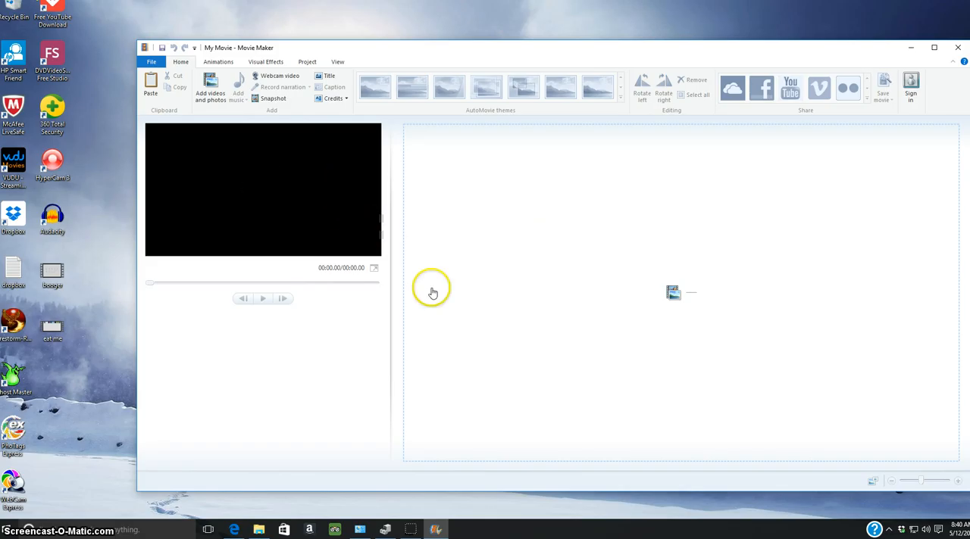
{"action": "mouse_move", "coordinate": [393, 287]}
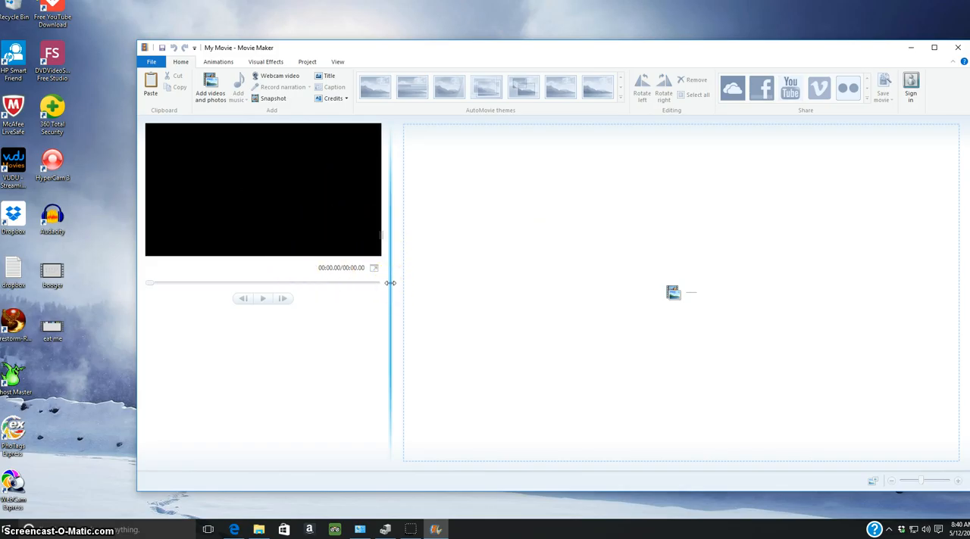
{"action": "mouse_move", "coordinate": [331, 337]}
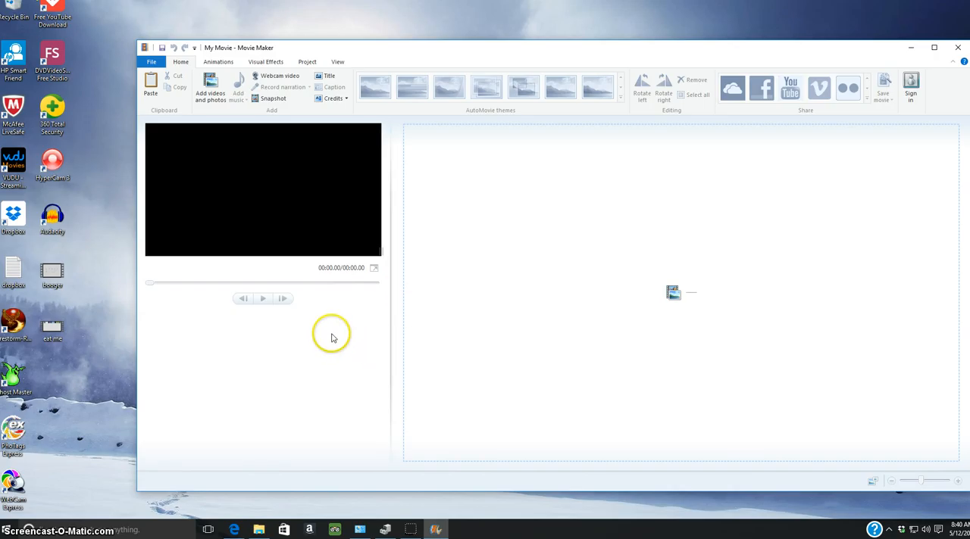
{"action": "mouse_move", "coordinate": [358, 339]}
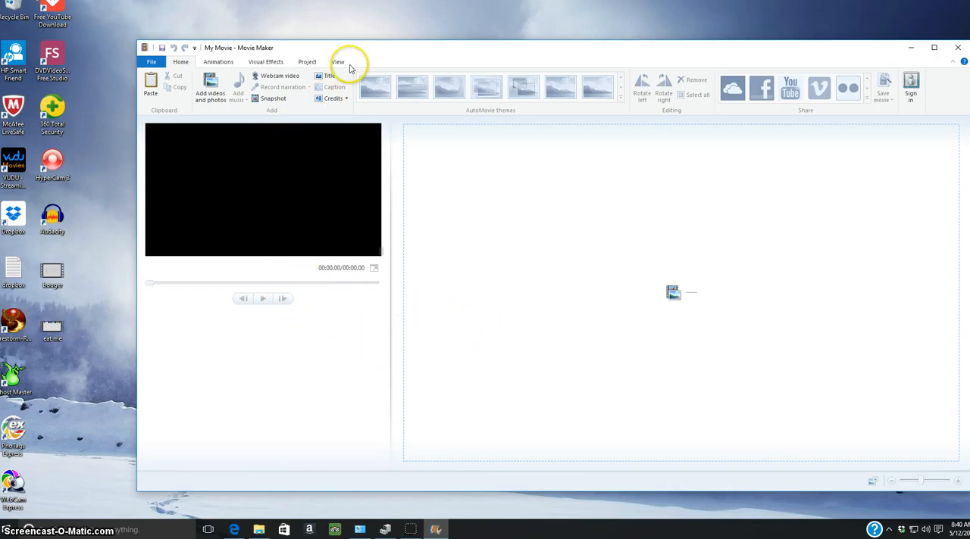
{"action": "mouse_move", "coordinate": [360, 53]}
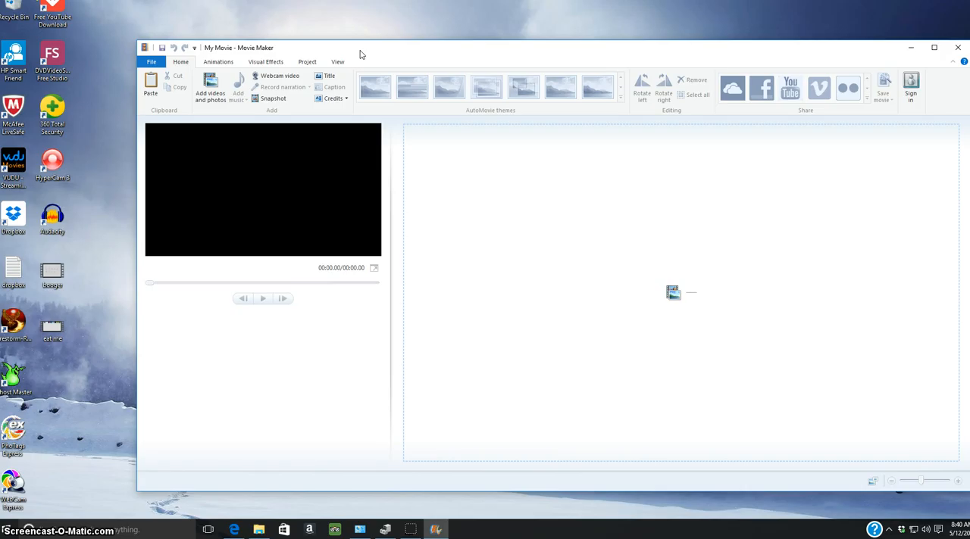
{"action": "mouse_move", "coordinate": [366, 52]}
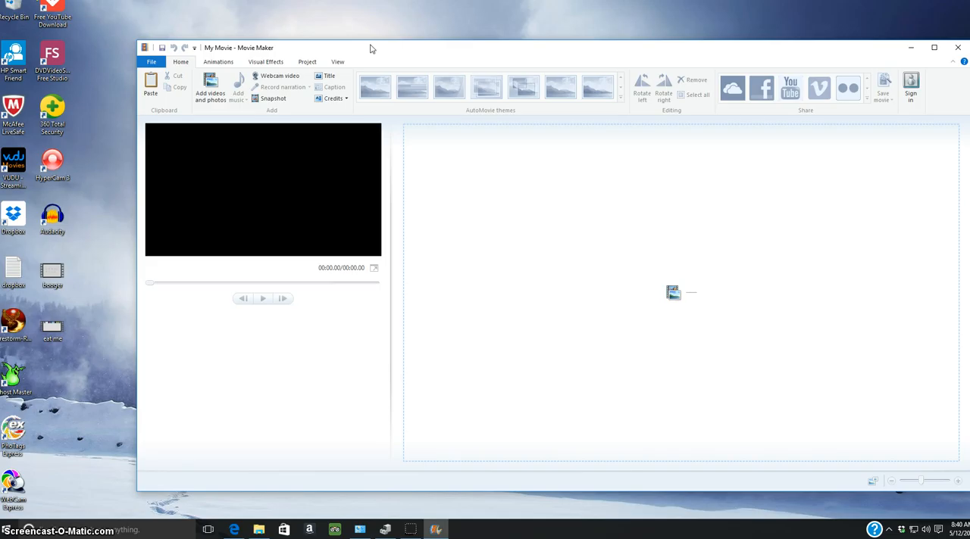
{"action": "mouse_move", "coordinate": [372, 46]}
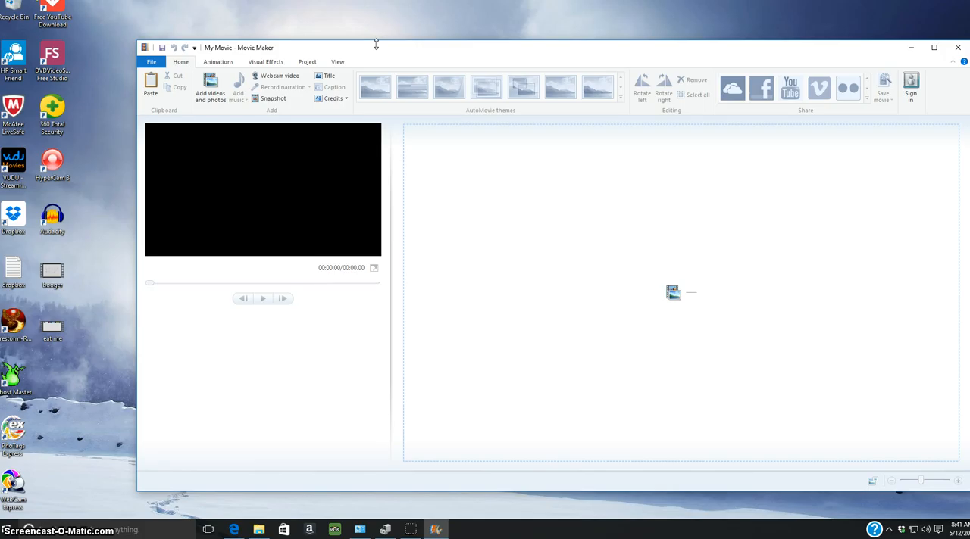
{"action": "mouse_move", "coordinate": [121, 92]}
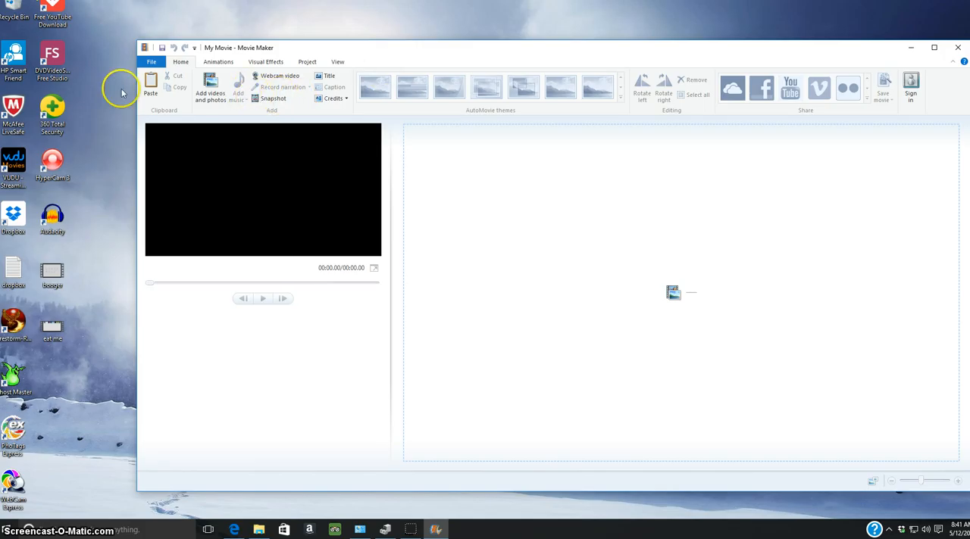